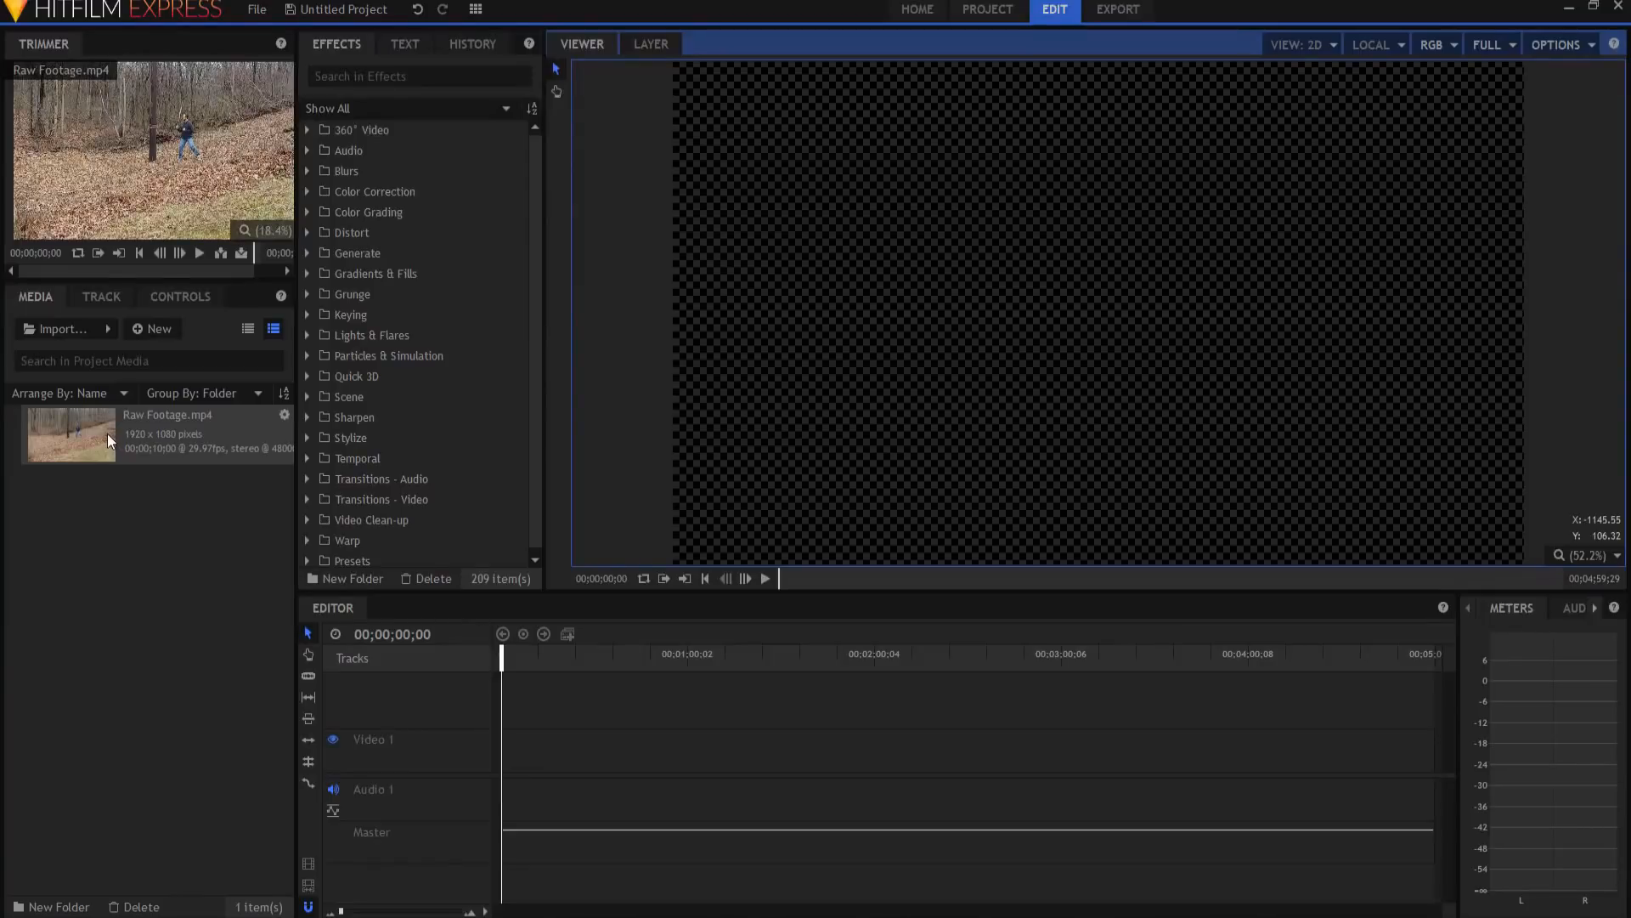
Make a composite shot from Raw Footage.mp4 and play back its forest footage
{"action": "left_click", "coordinate": [70, 435]}
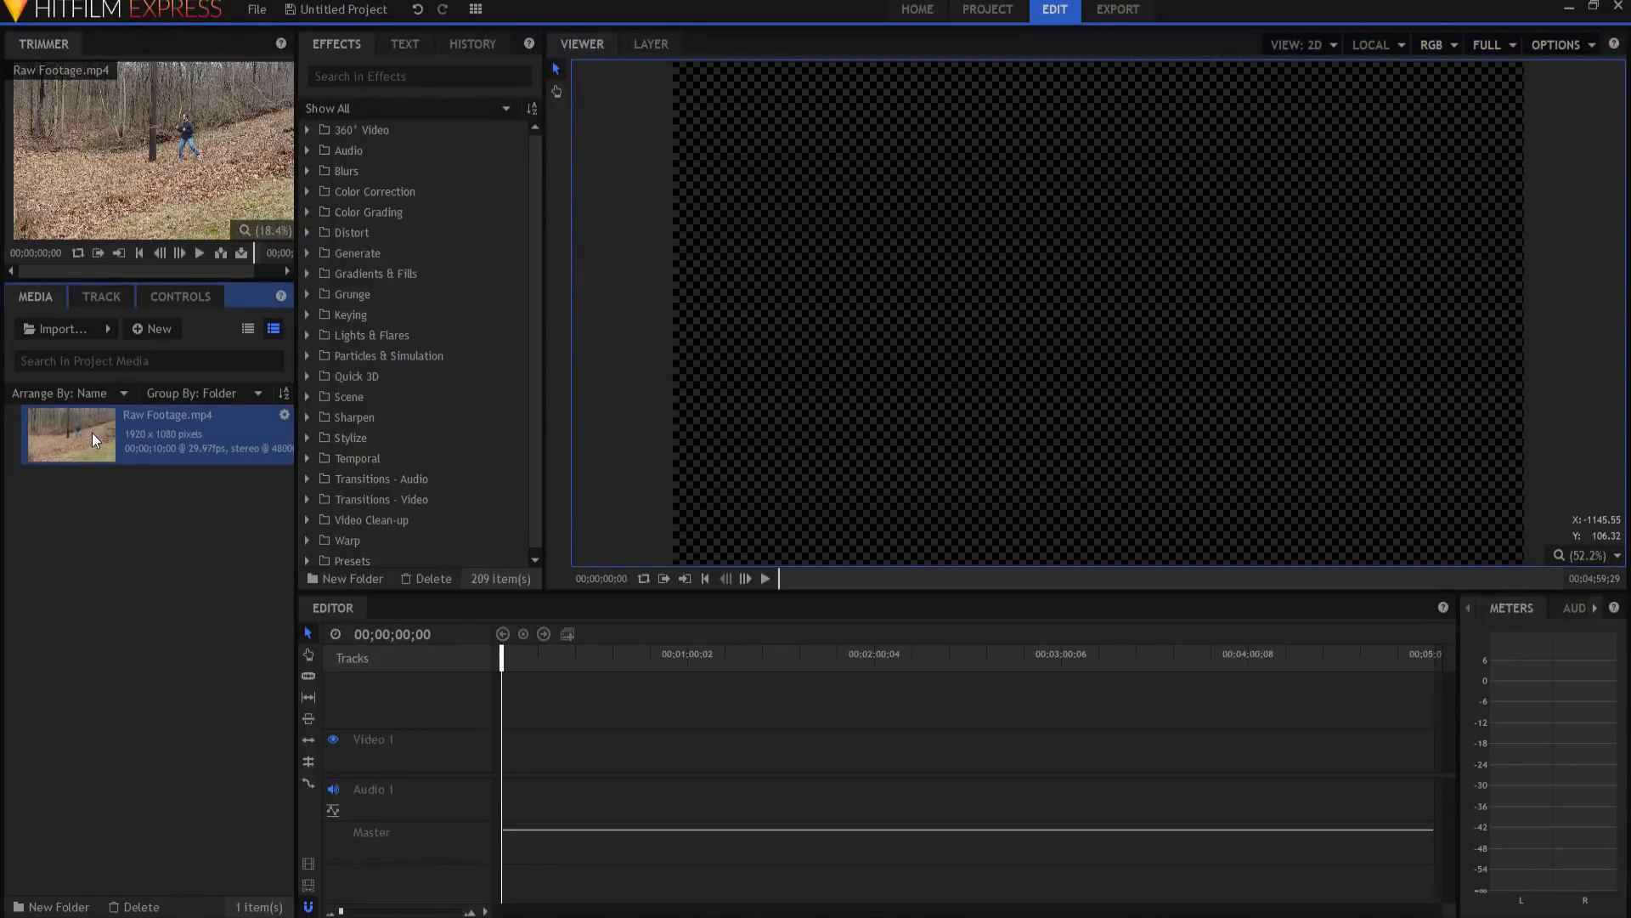
{"action": "right_click", "coordinate": [93, 436]}
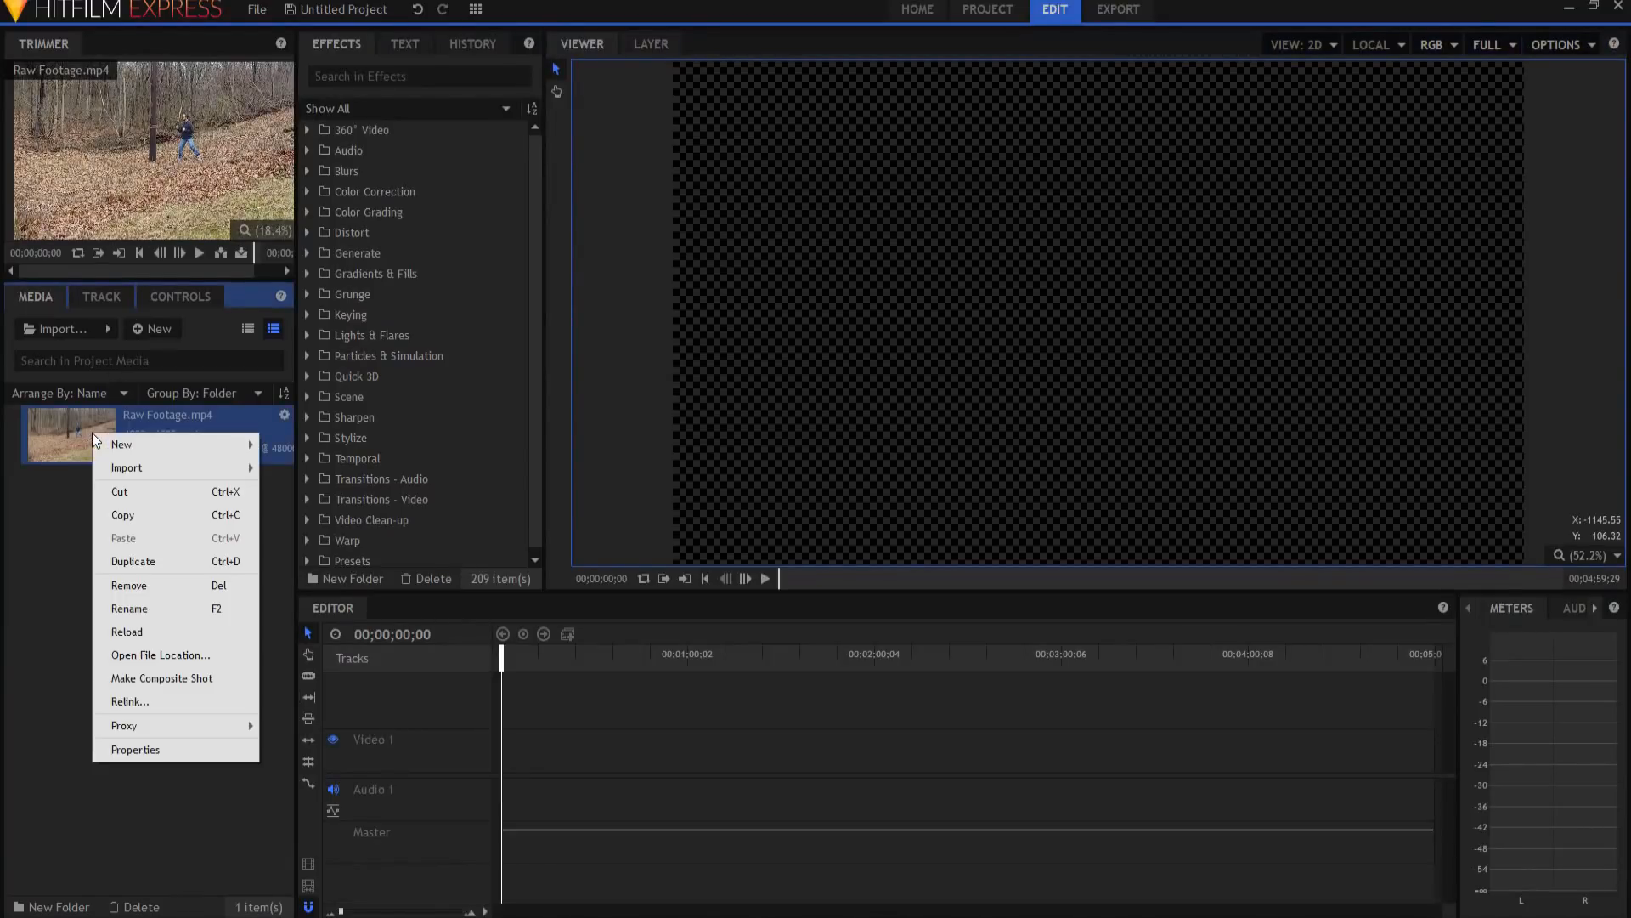
{"action": "mouse_move", "coordinate": [161, 677]}
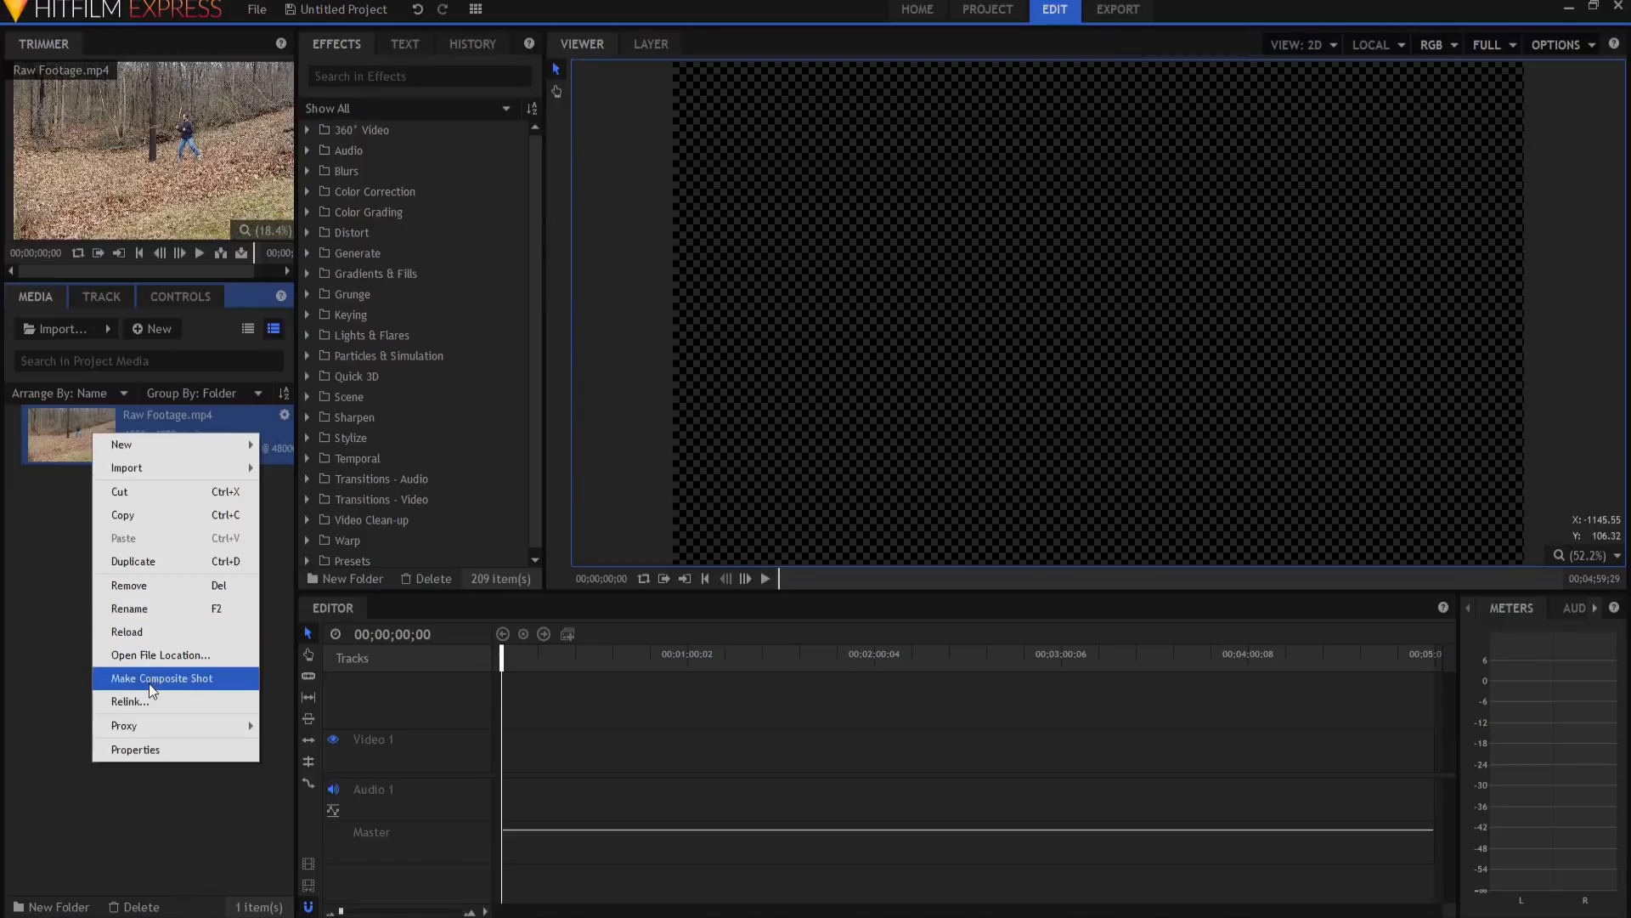
{"action": "left_click", "coordinate": [162, 677]}
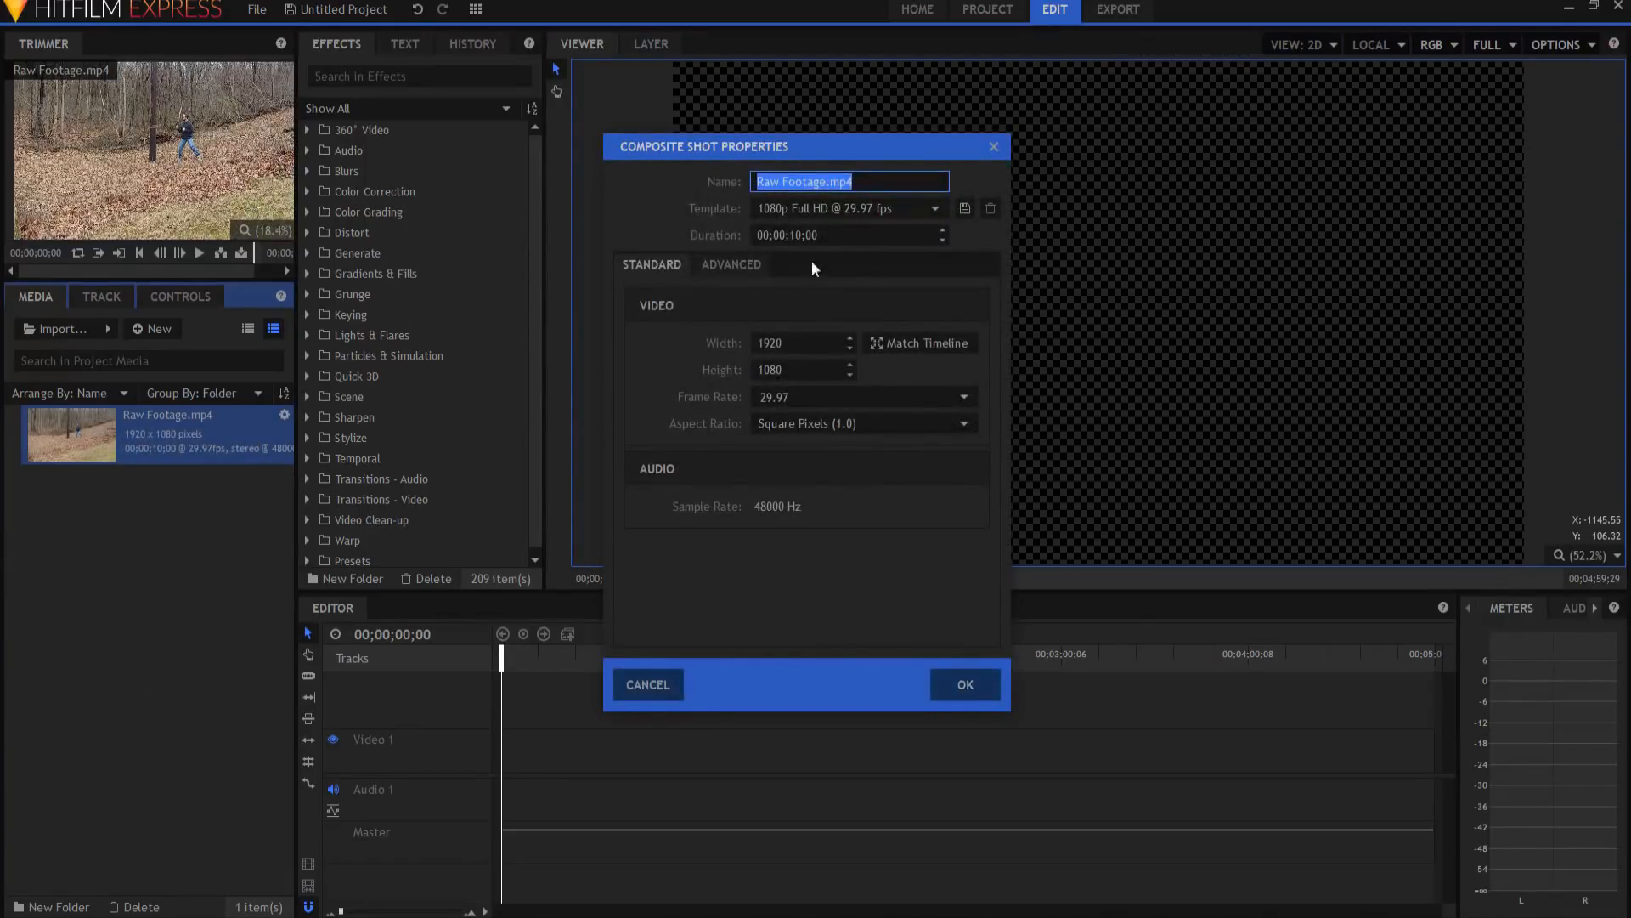
{"action": "left_click", "coordinate": [963, 685]}
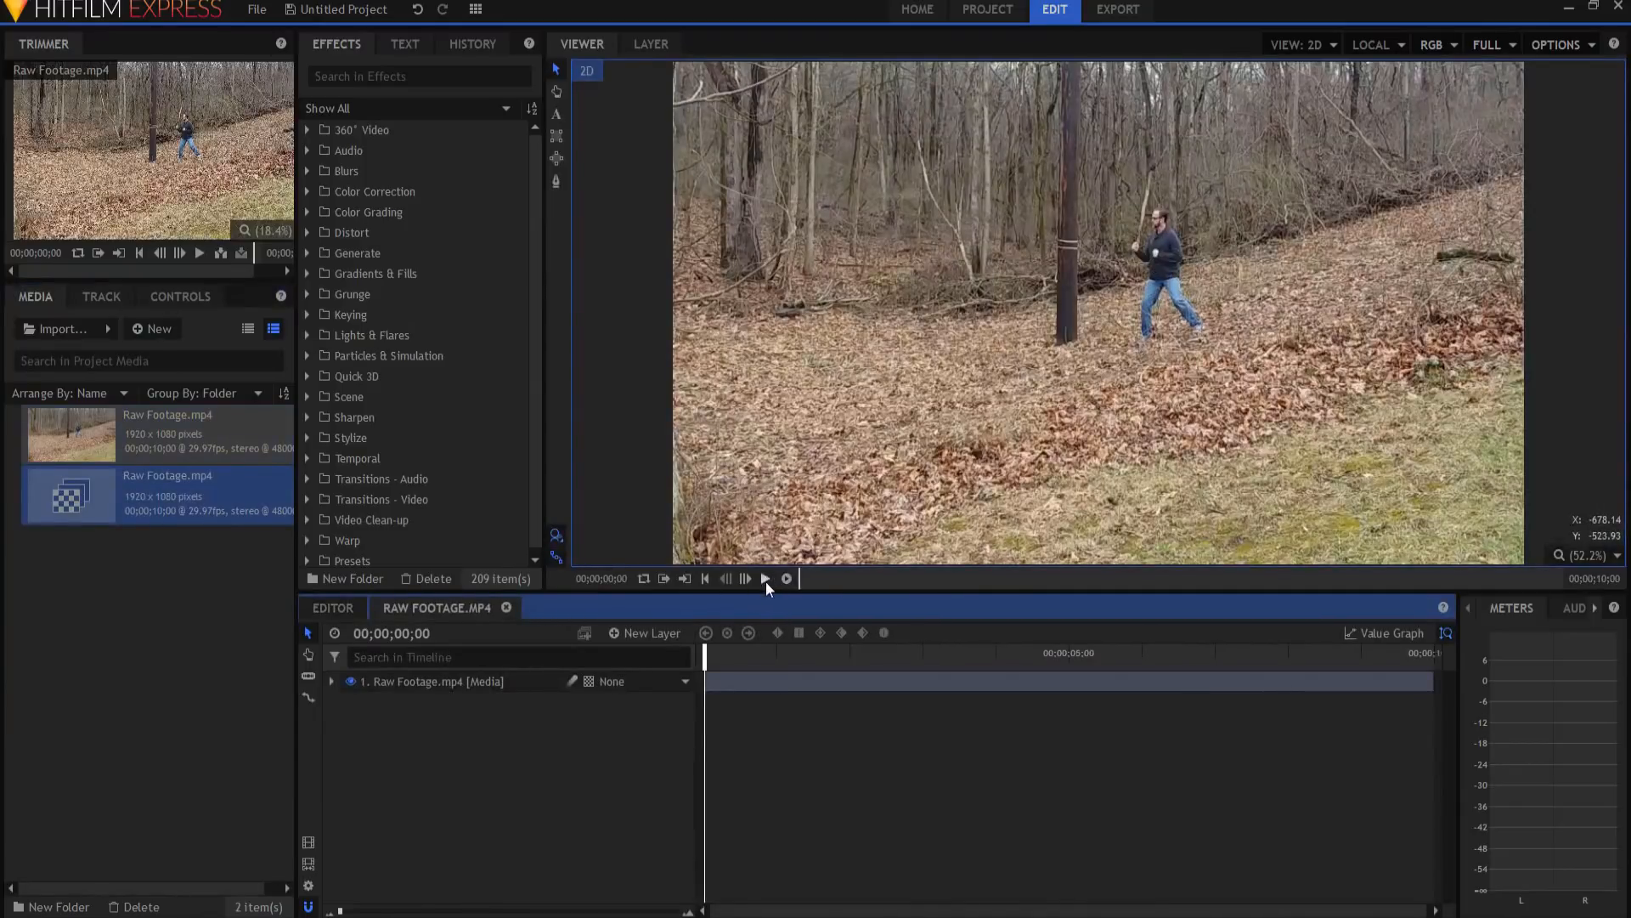
{"action": "left_click", "coordinate": [765, 578]}
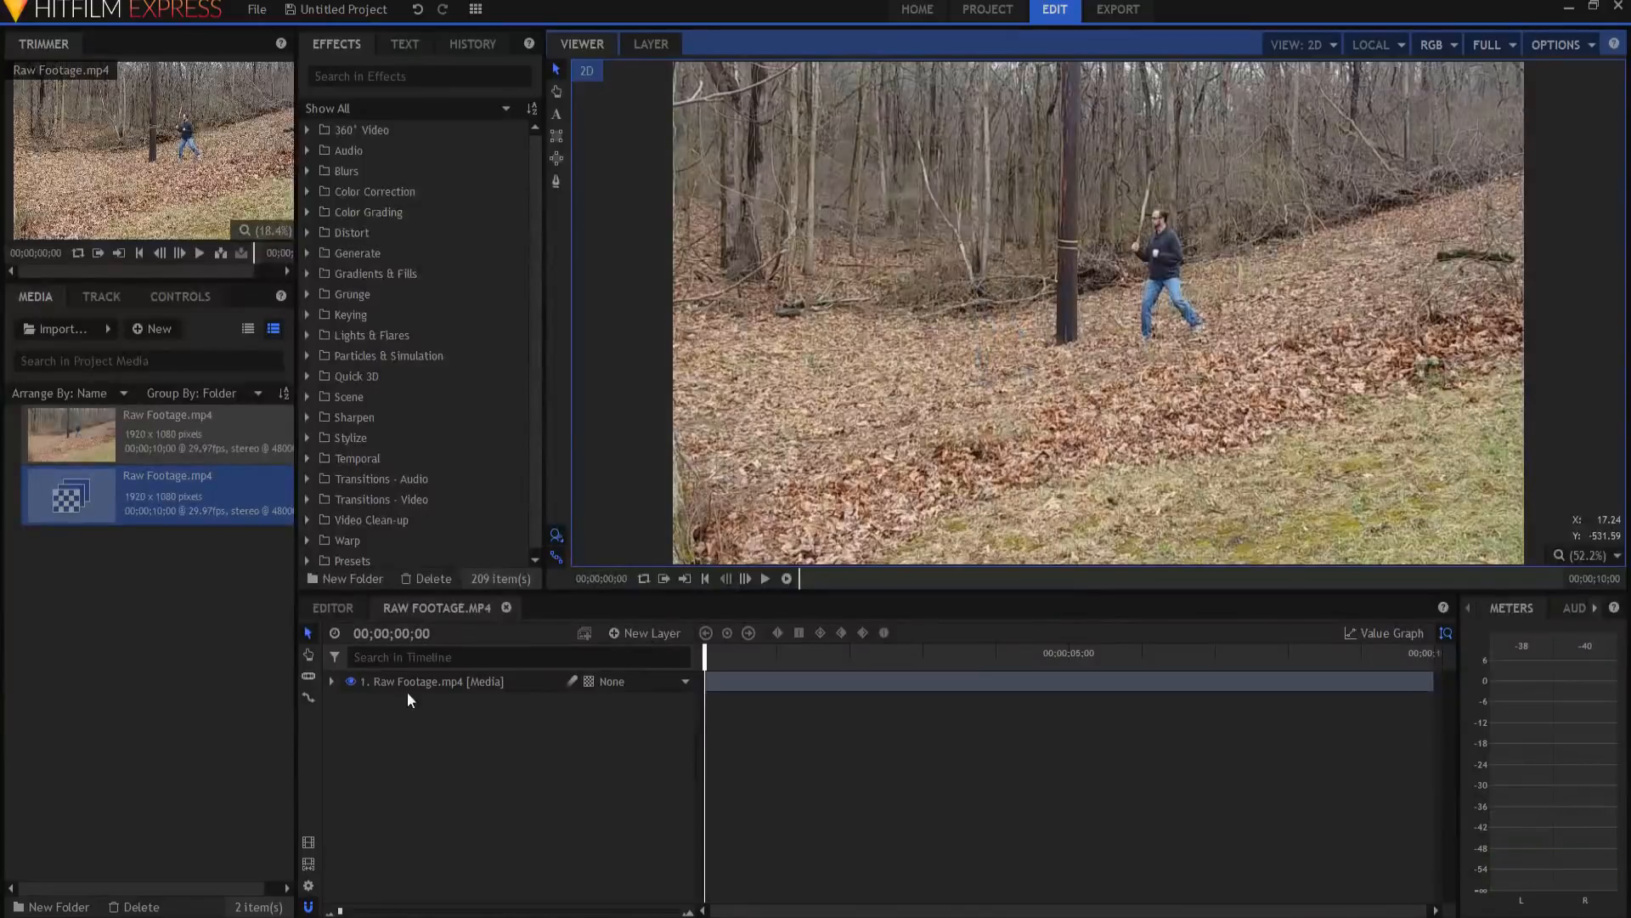
Duplicate the footage layer and nest the second copy as a composite shot
{"action": "right_click", "coordinate": [430, 681]}
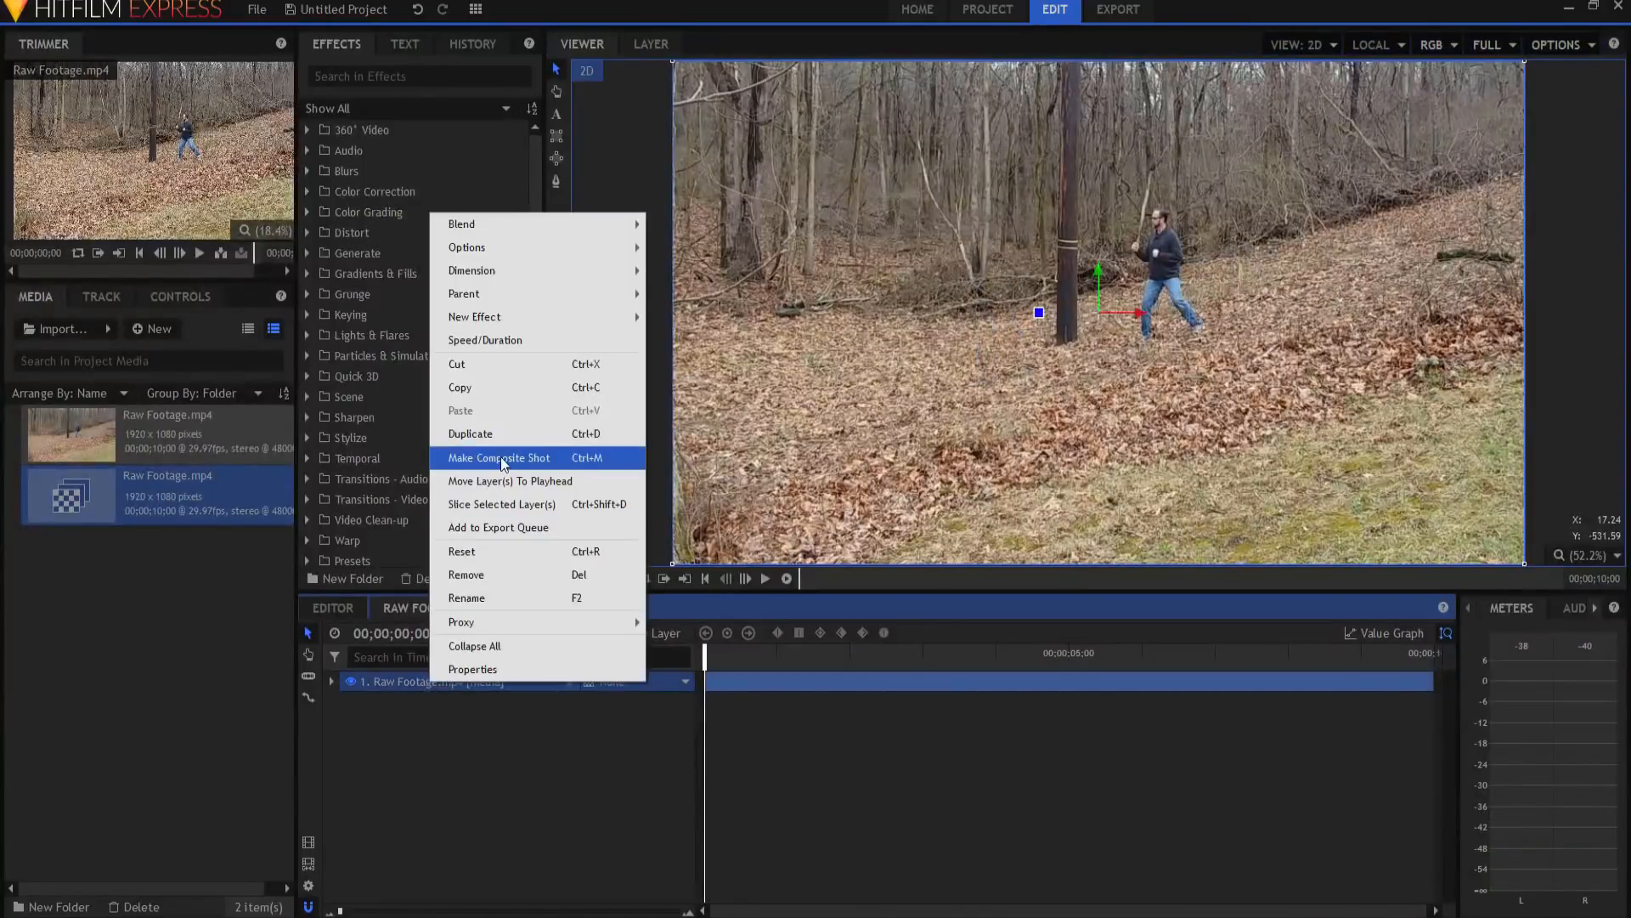
{"action": "left_click", "coordinate": [500, 458]}
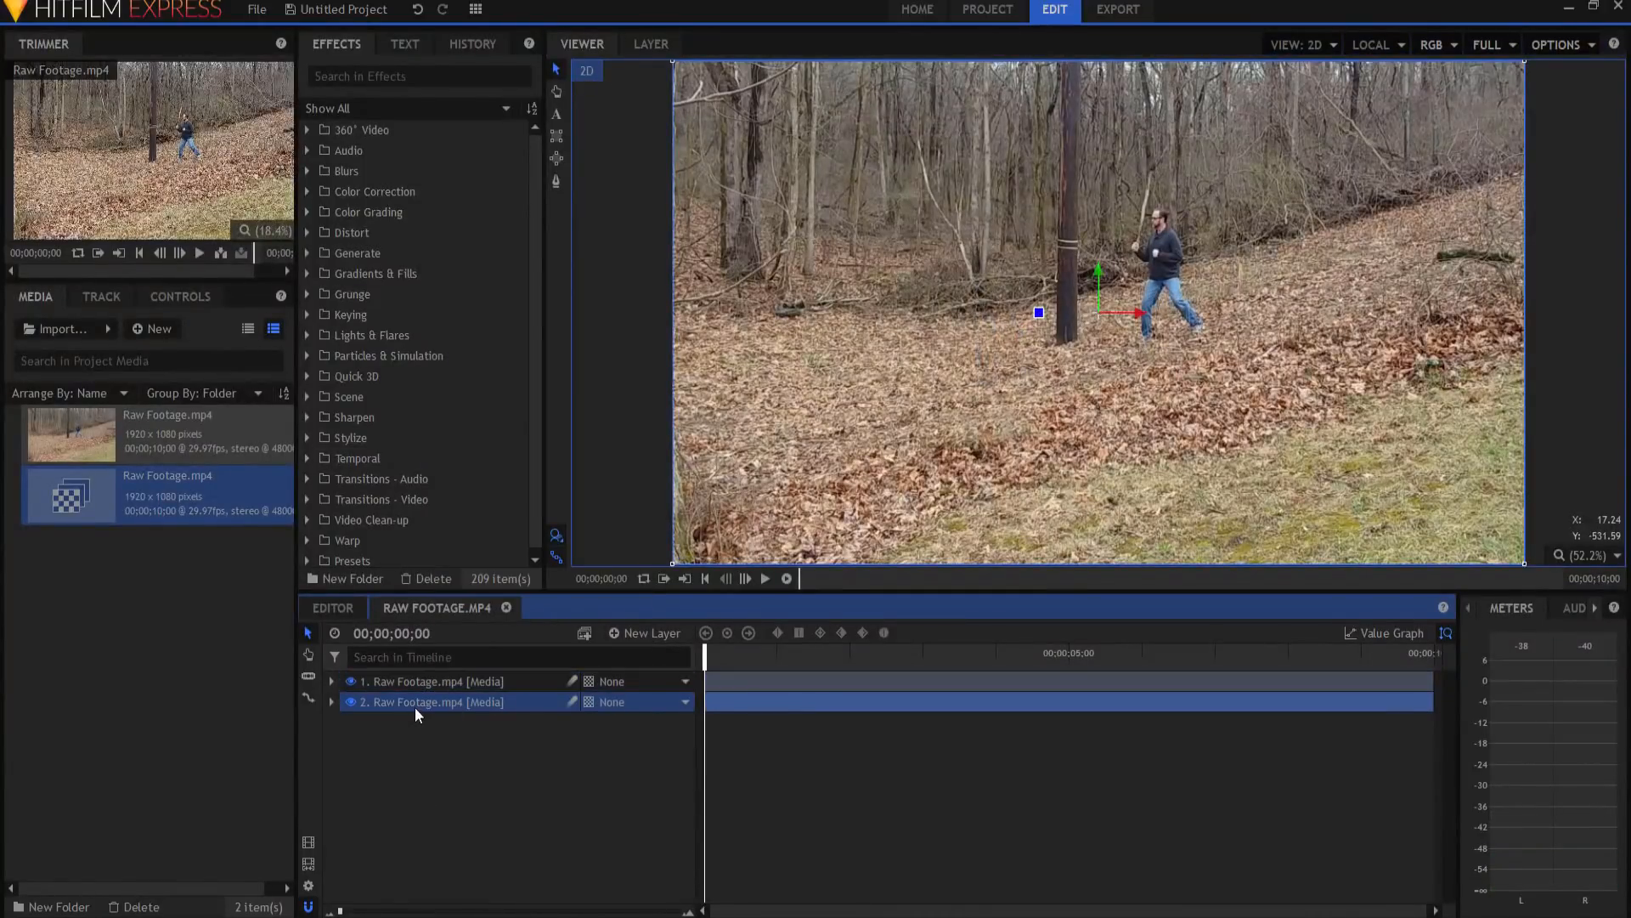
{"action": "right_click", "coordinate": [431, 700]}
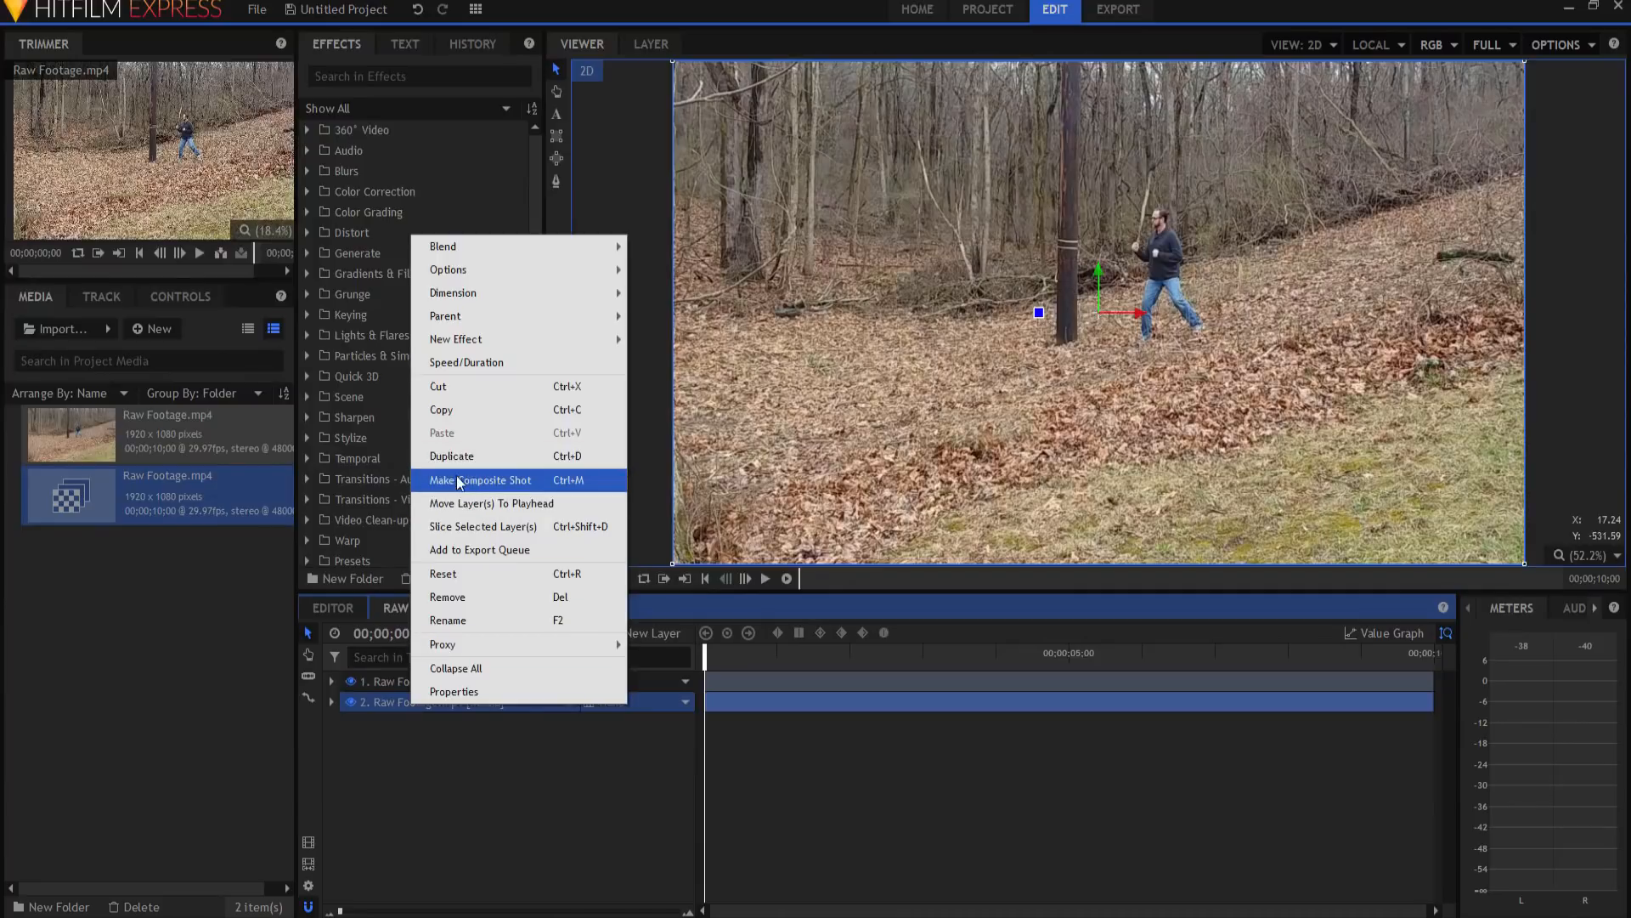
{"action": "left_click", "coordinate": [479, 480]}
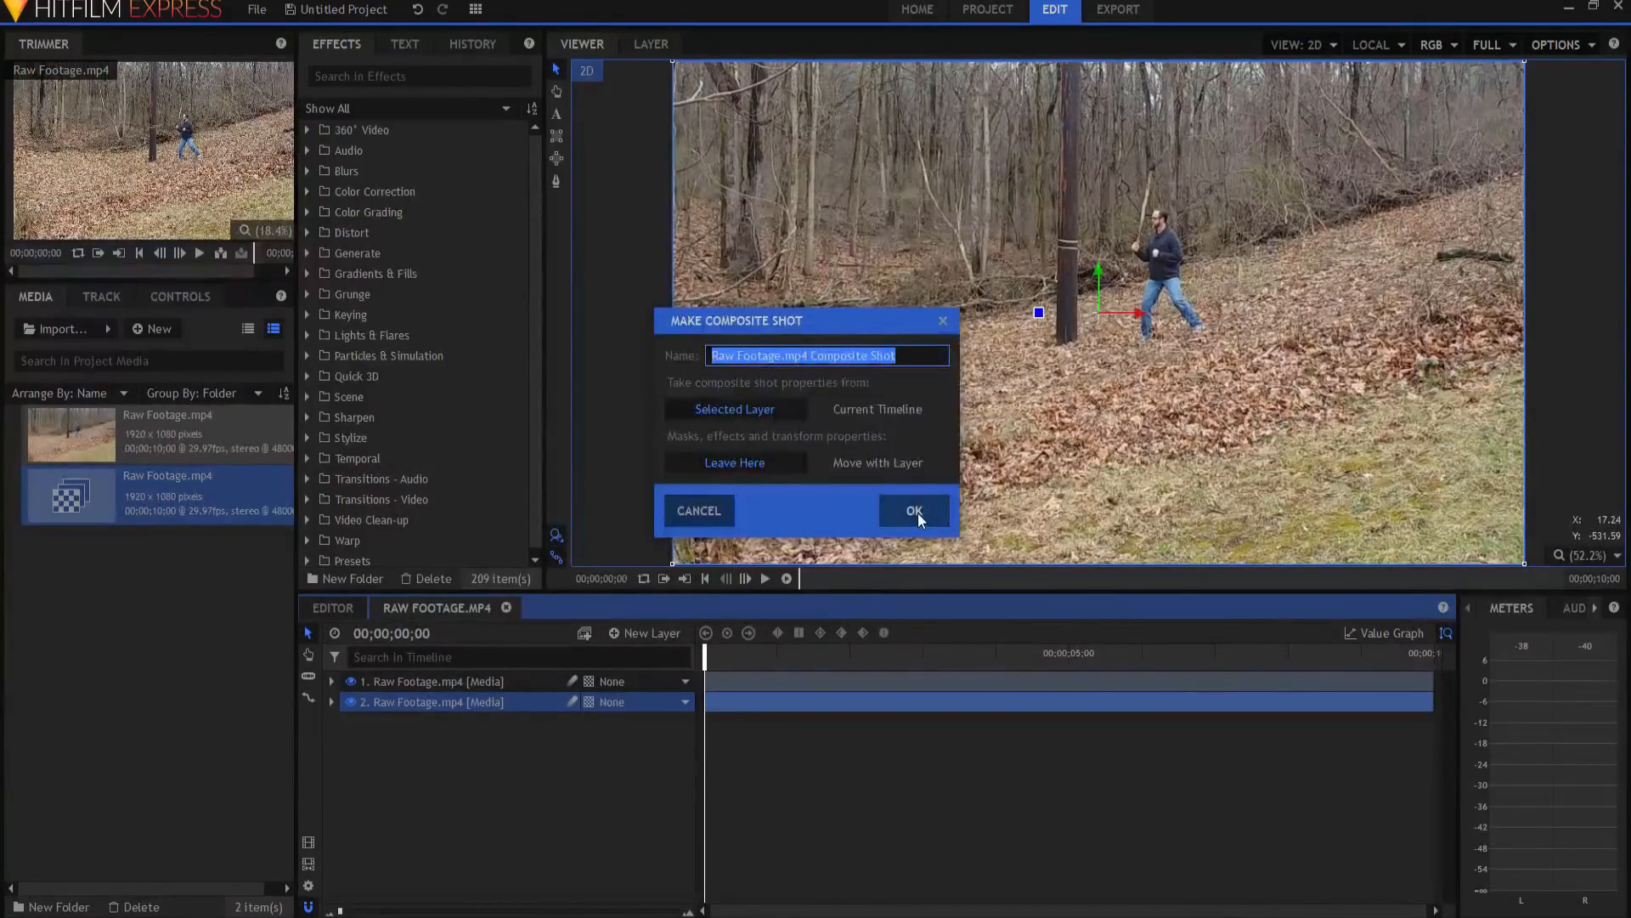
{"action": "left_click", "coordinate": [913, 510]}
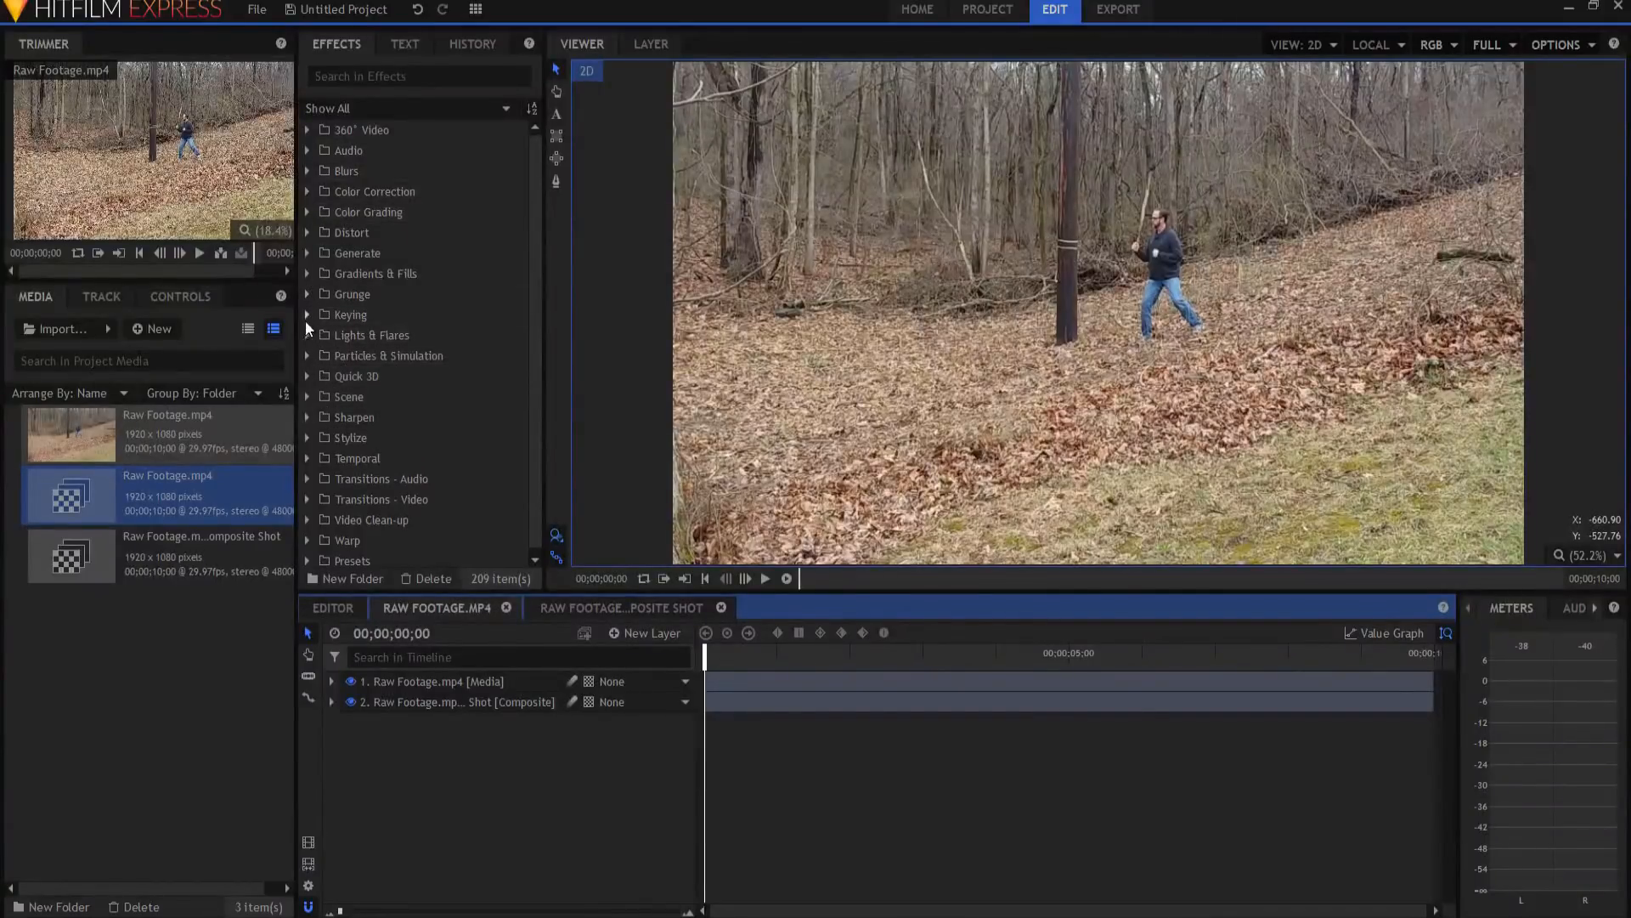
Apply Difference Key to layer 1 with Source Layer set to Raw Footage.mp4 Composite Shot
{"action": "left_click", "coordinate": [307, 314]}
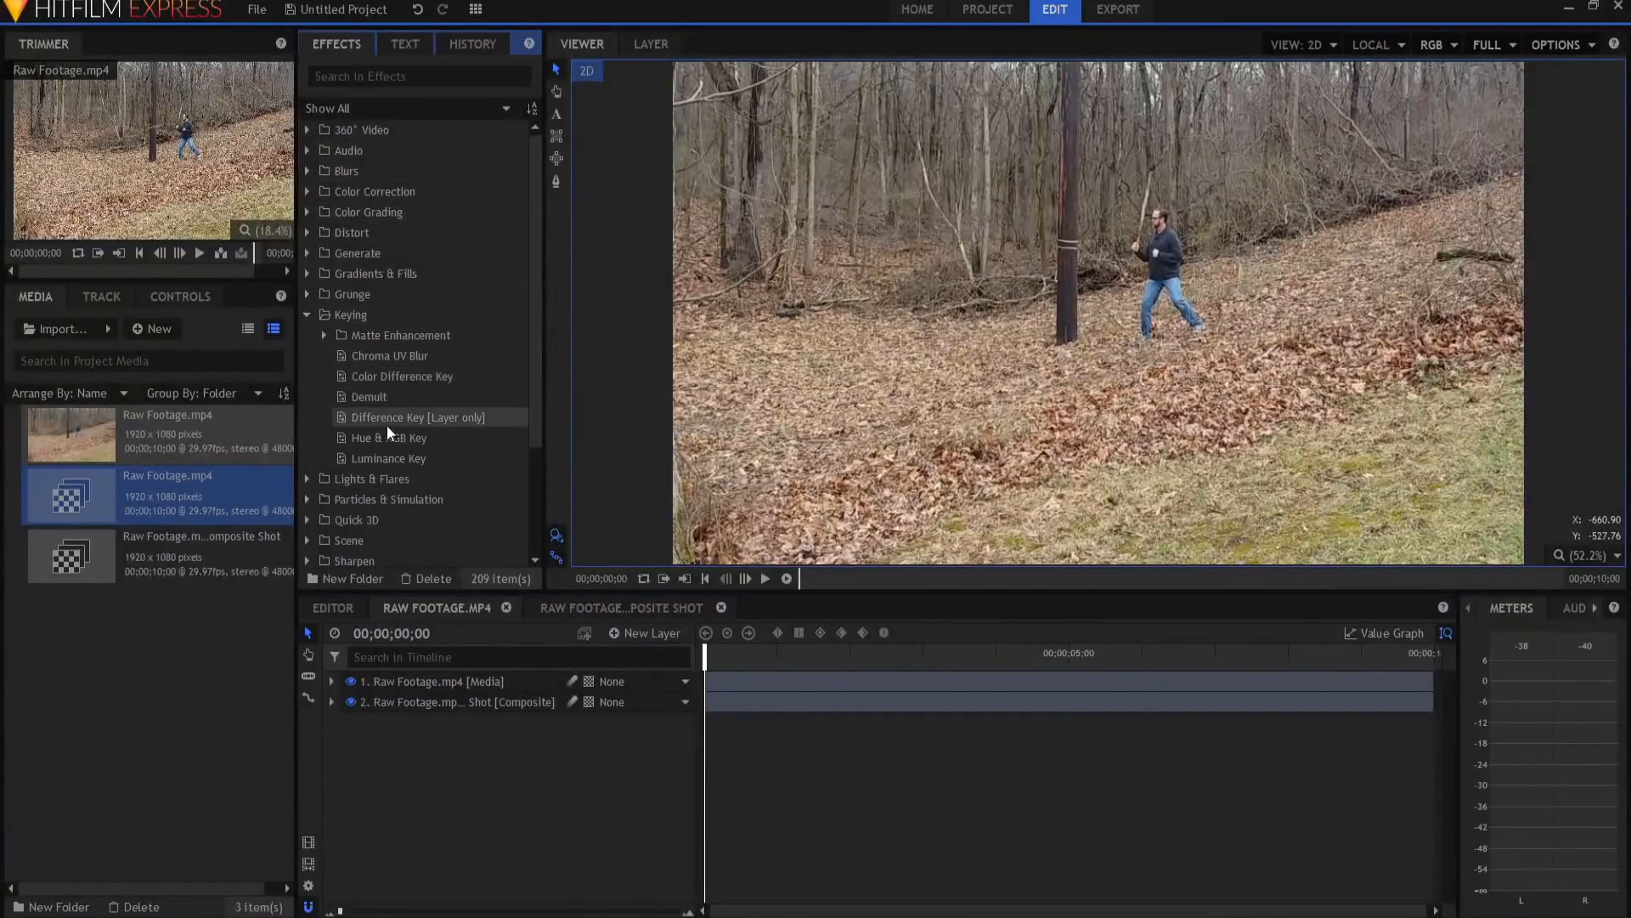
{"action": "left_click", "coordinate": [417, 416]}
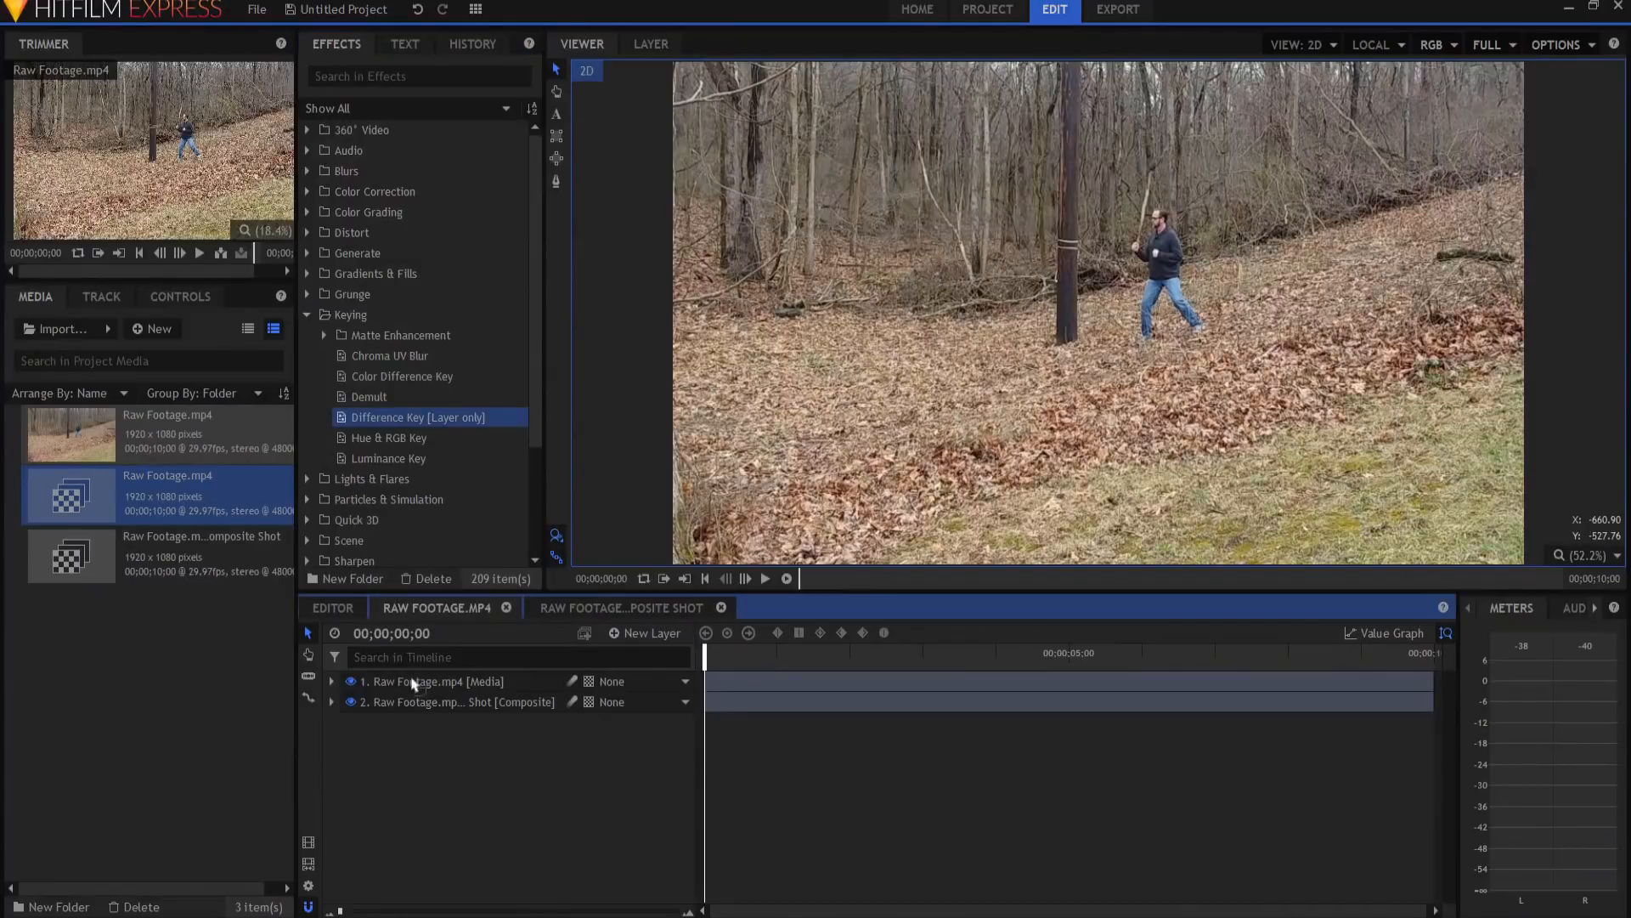
{"action": "left_click", "coordinate": [330, 680]}
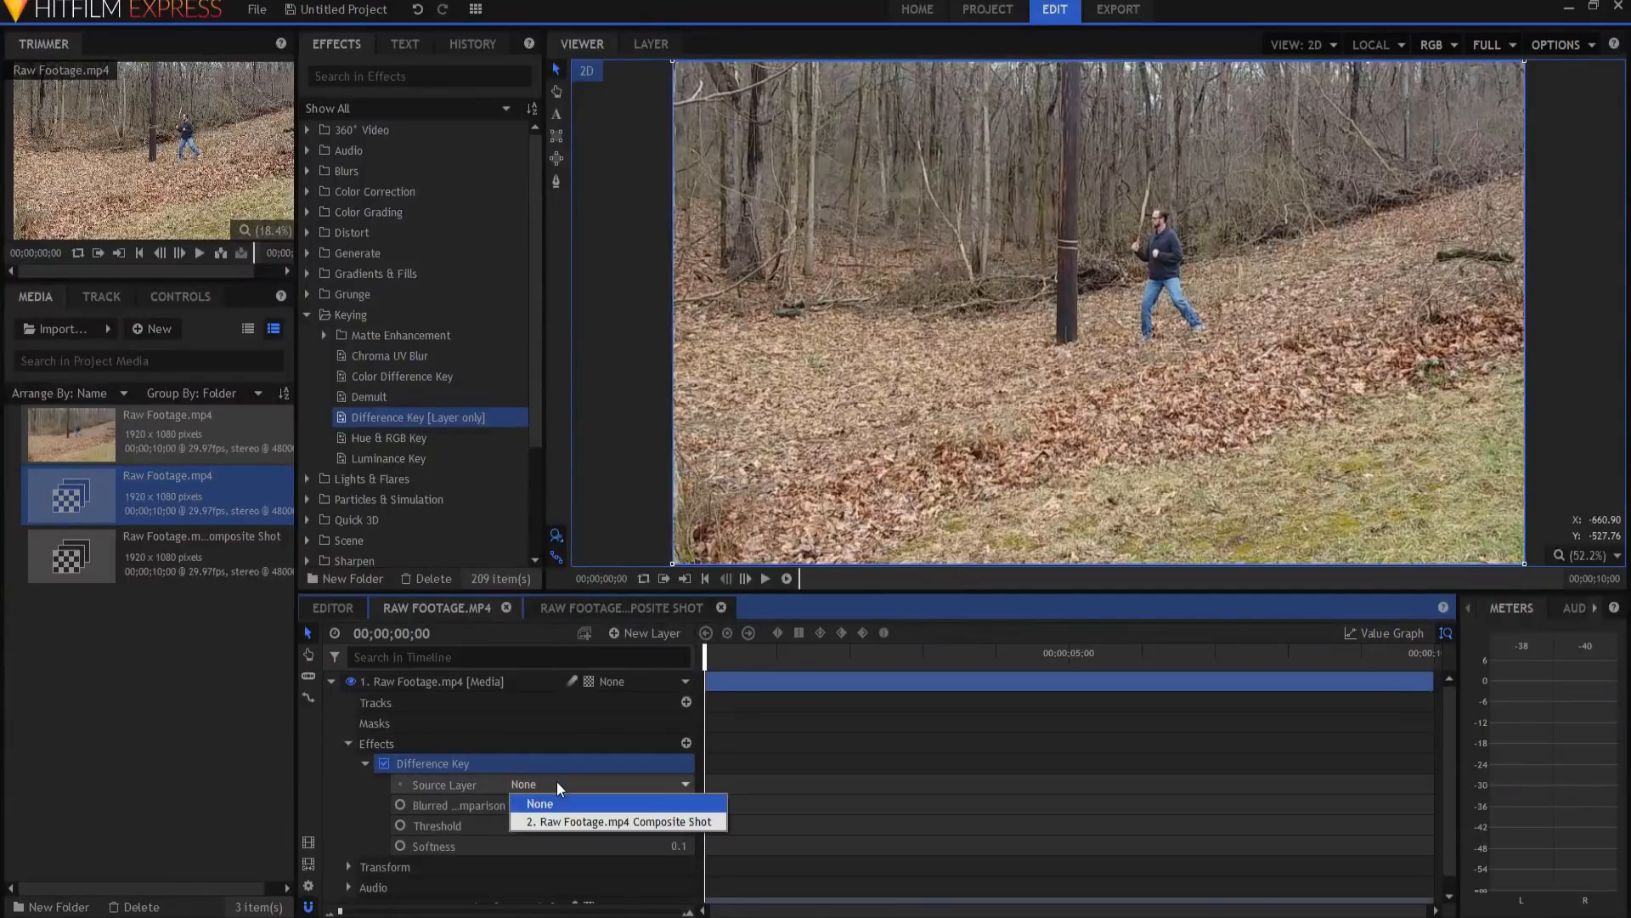
{"action": "left_click", "coordinate": [616, 821]}
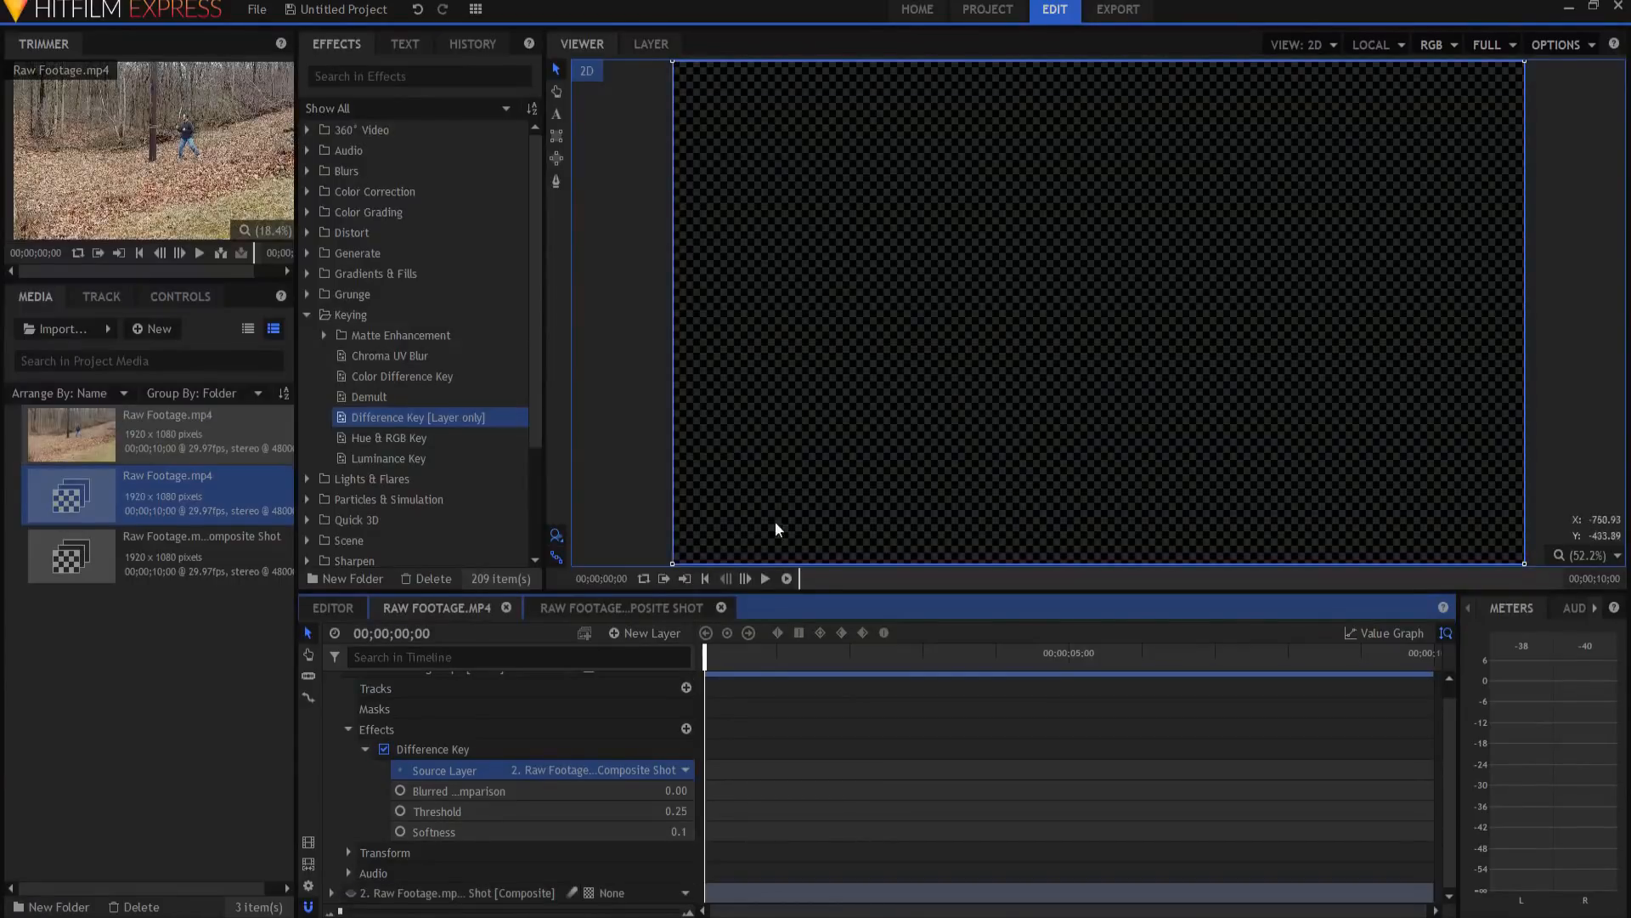
{"action": "left_click", "coordinate": [765, 579]}
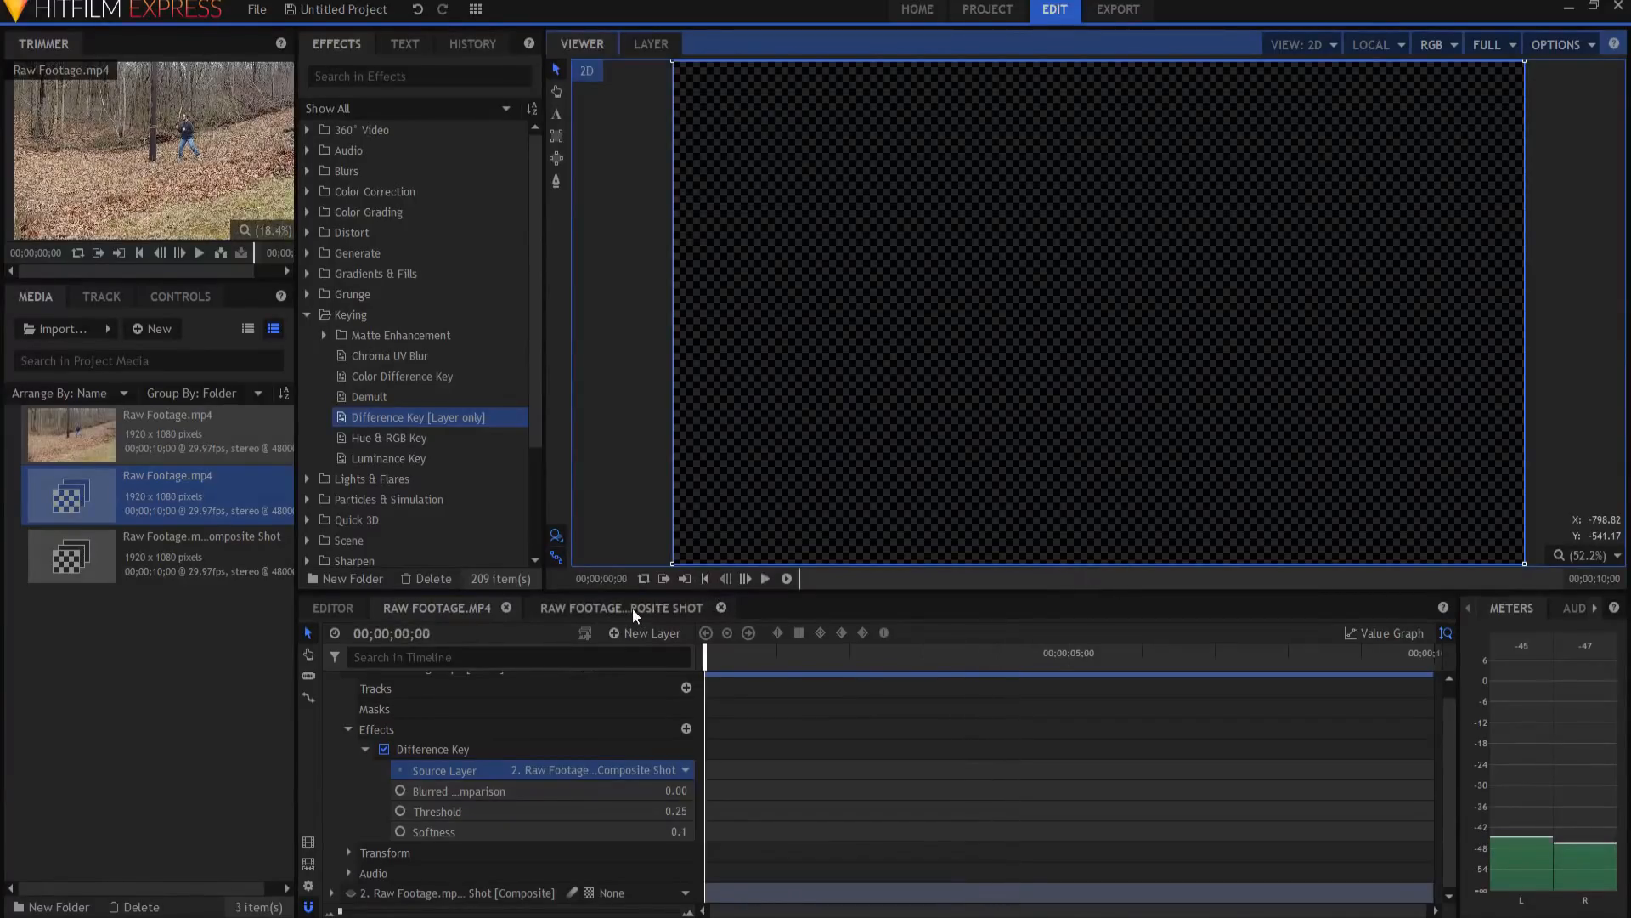
Adjust the Difference Key so only fragments of the moving man remain visible
{"action": "left_click", "coordinate": [622, 608]}
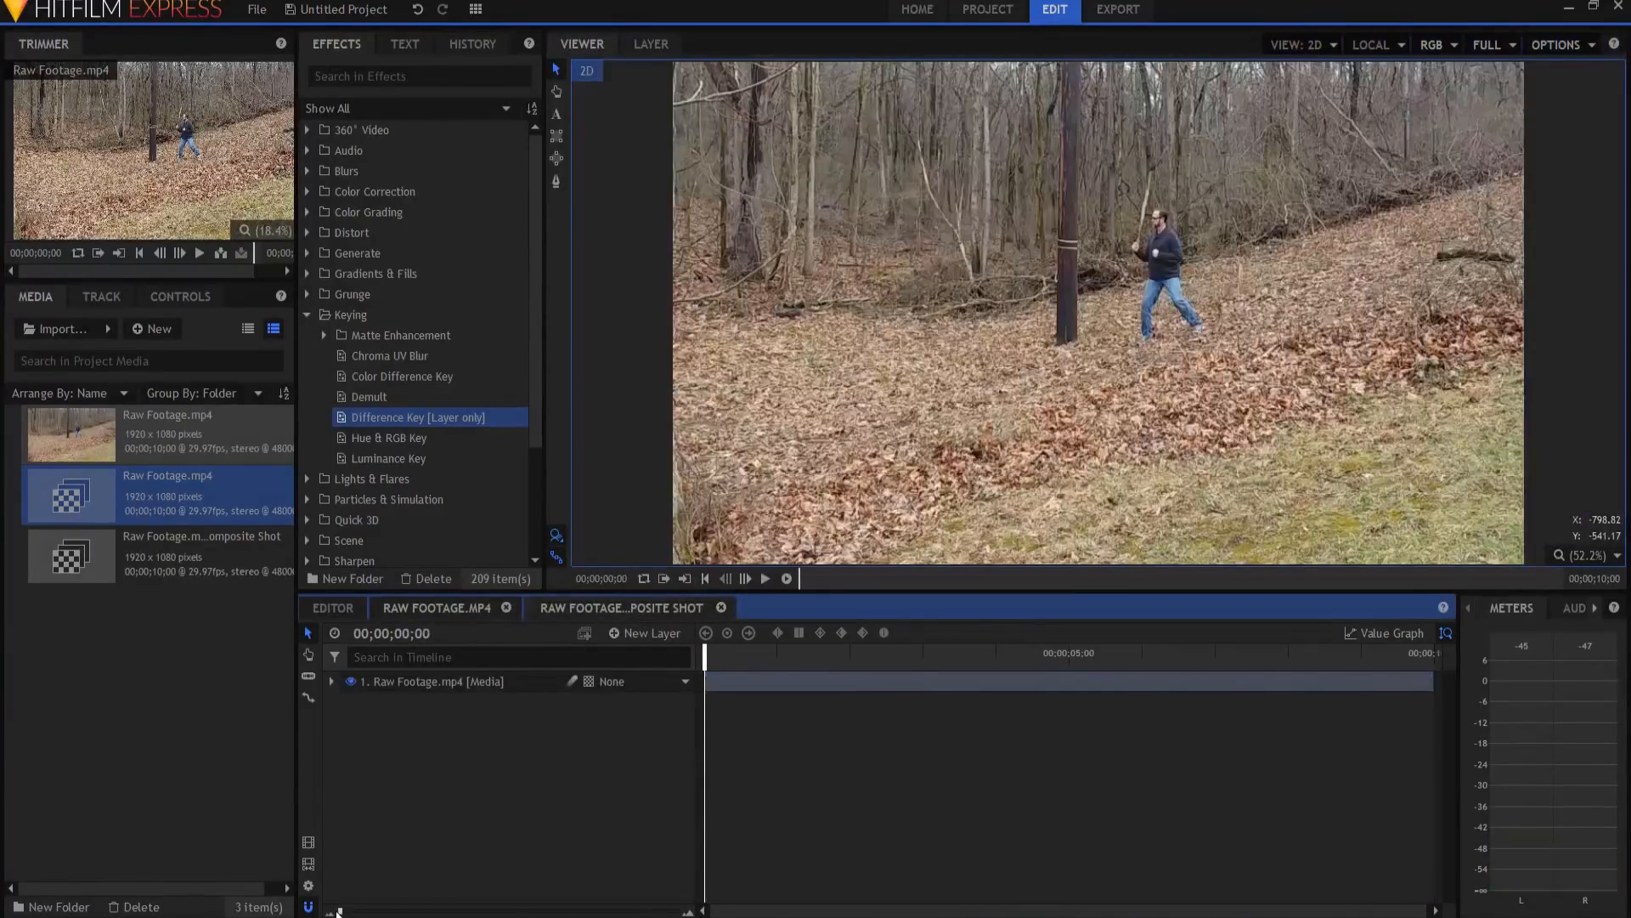
{"action": "left_click", "coordinate": [1071, 681]}
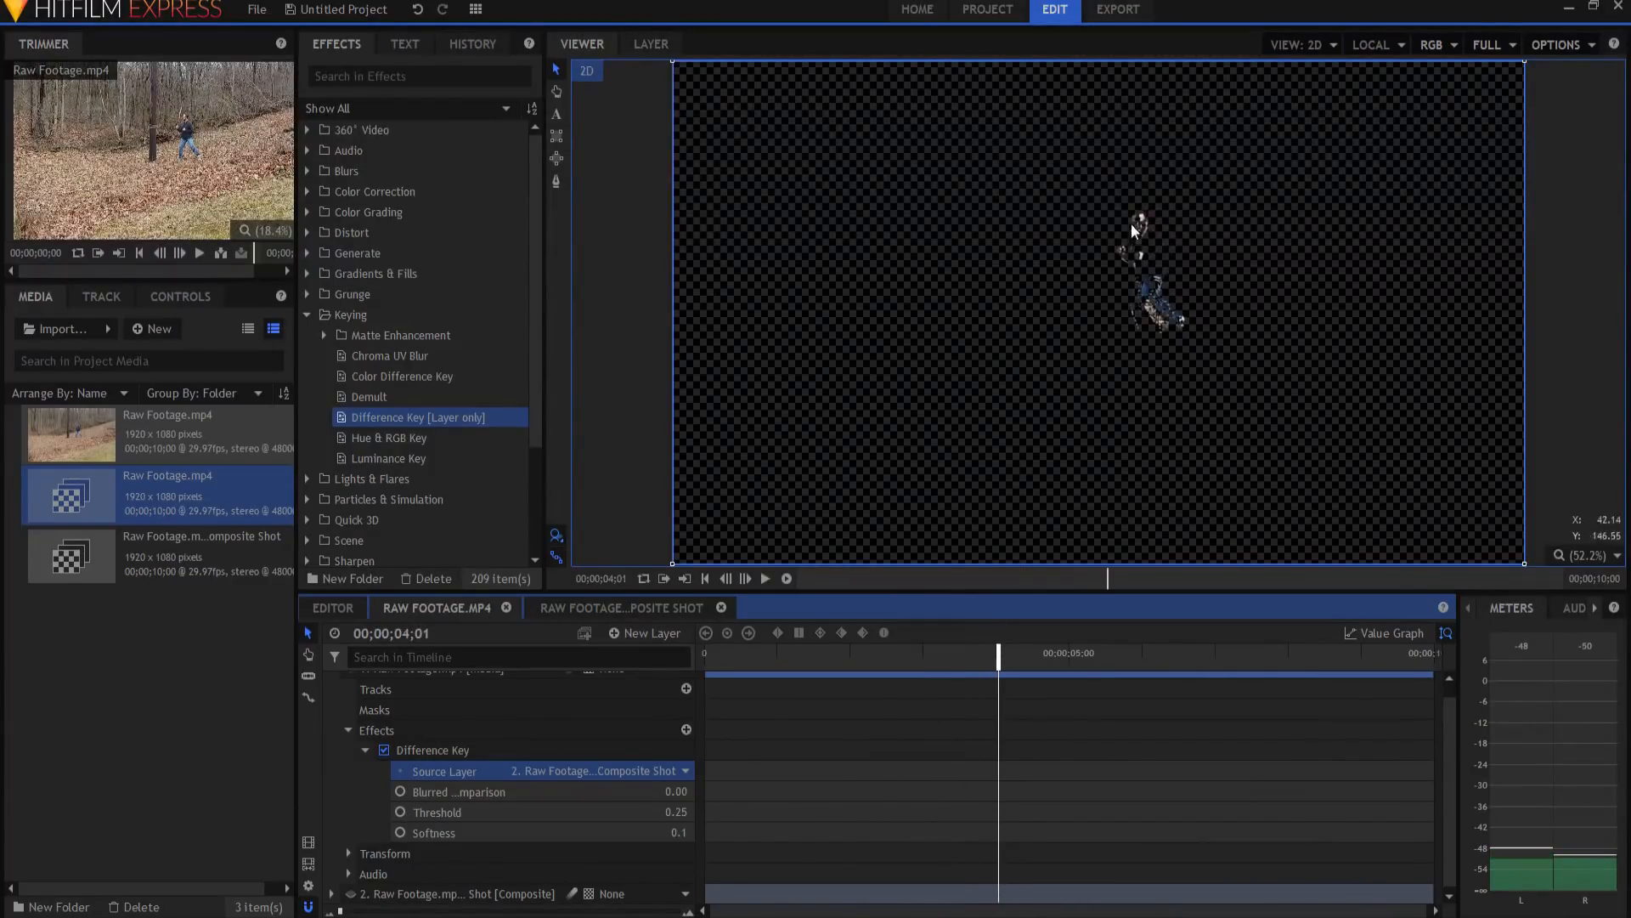
{"action": "mouse_move", "coordinate": [1159, 302]}
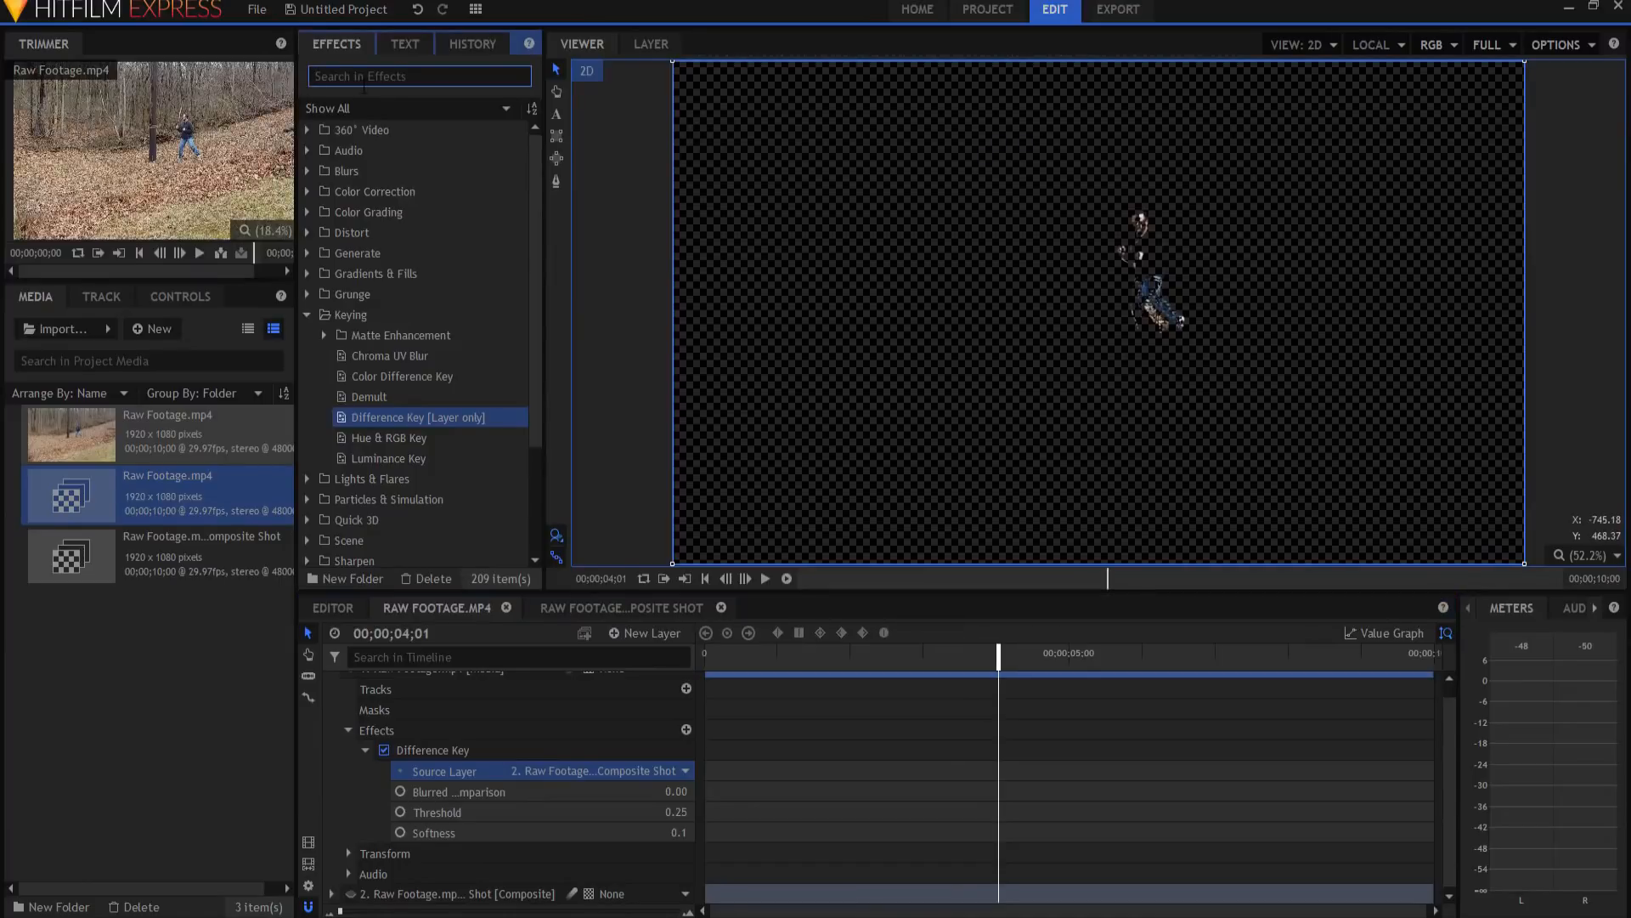
Search 'hue' and apply Hue, Saturation & Lightness to the keyed figure
{"action": "type", "text": "hue"}
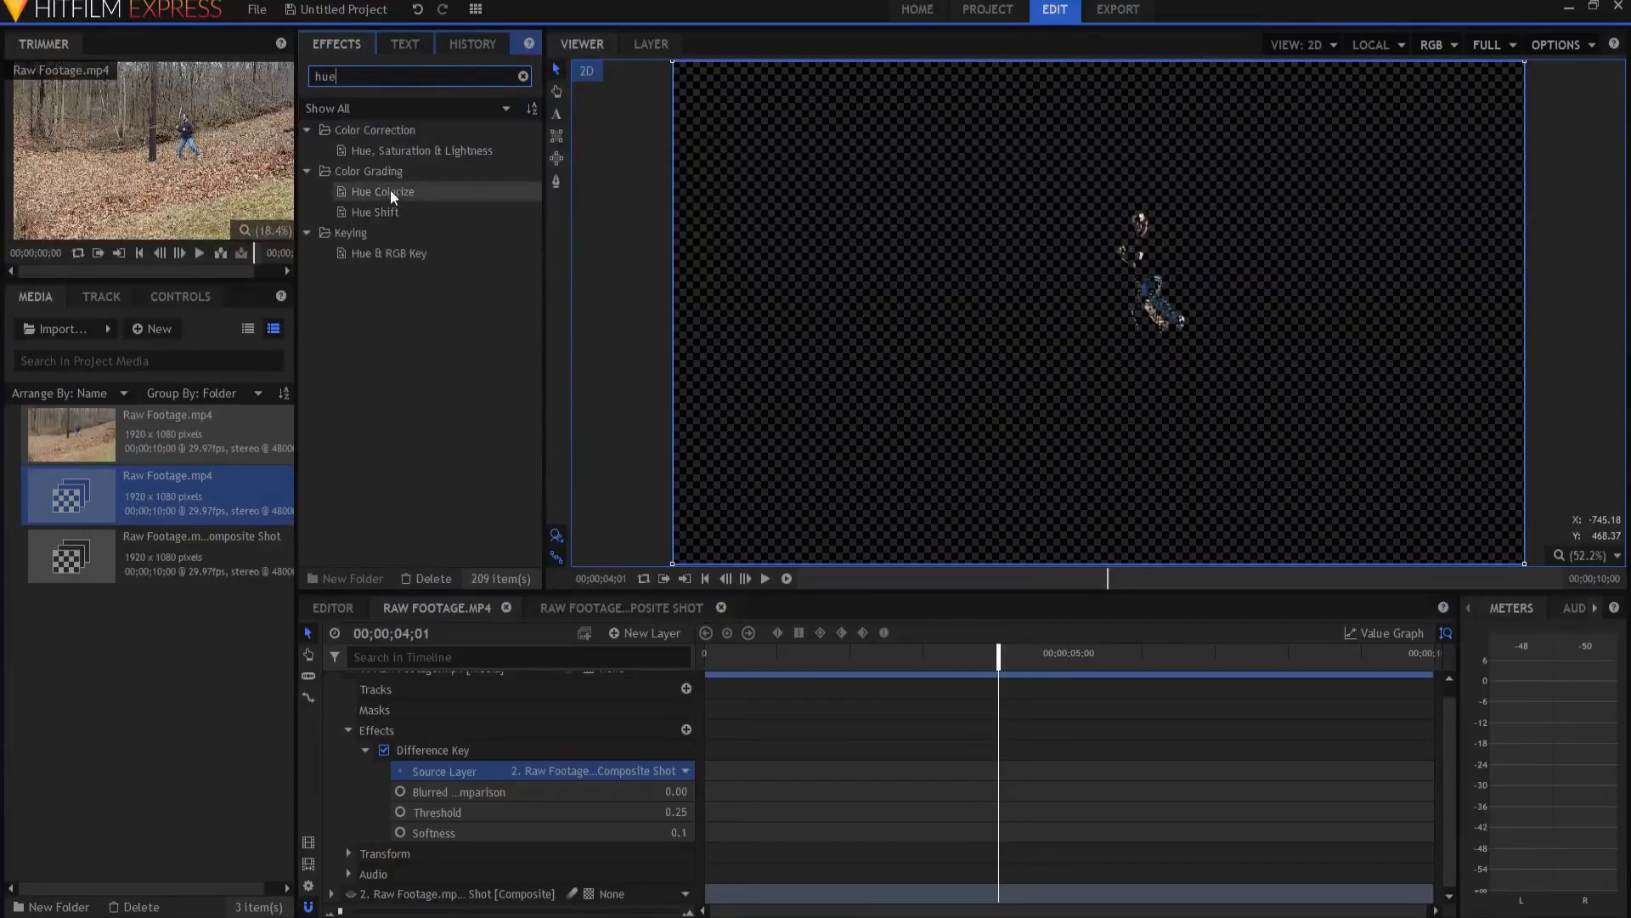
{"action": "left_click", "coordinate": [422, 150]}
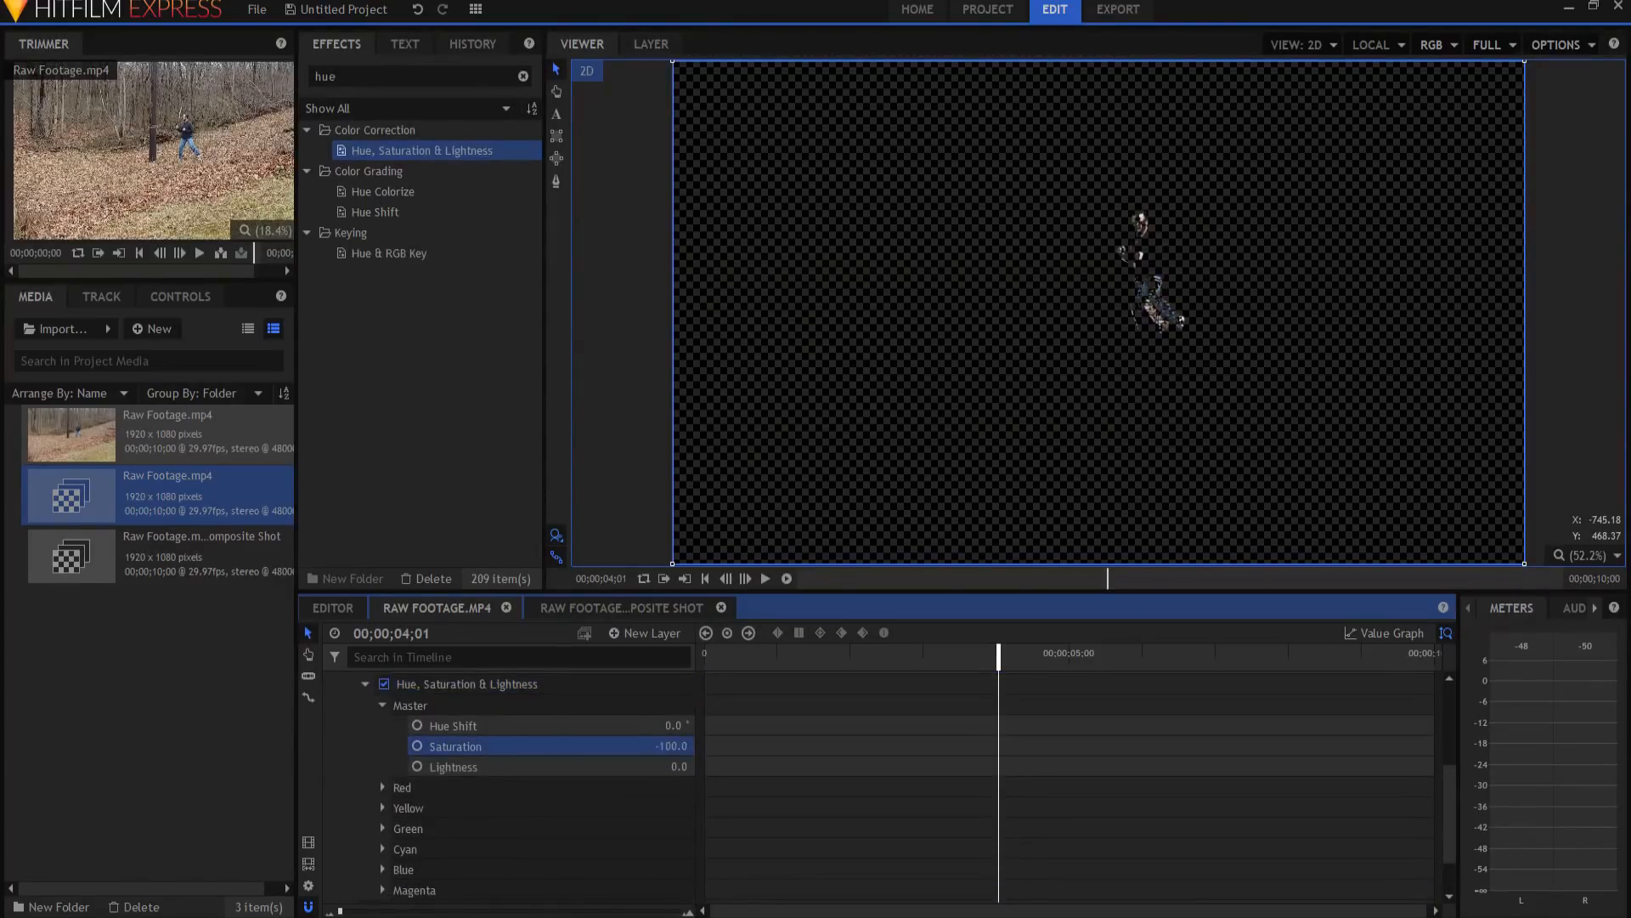
{"action": "mouse_move", "coordinate": [1190, 348]}
{"action": "type", "text": "100"}
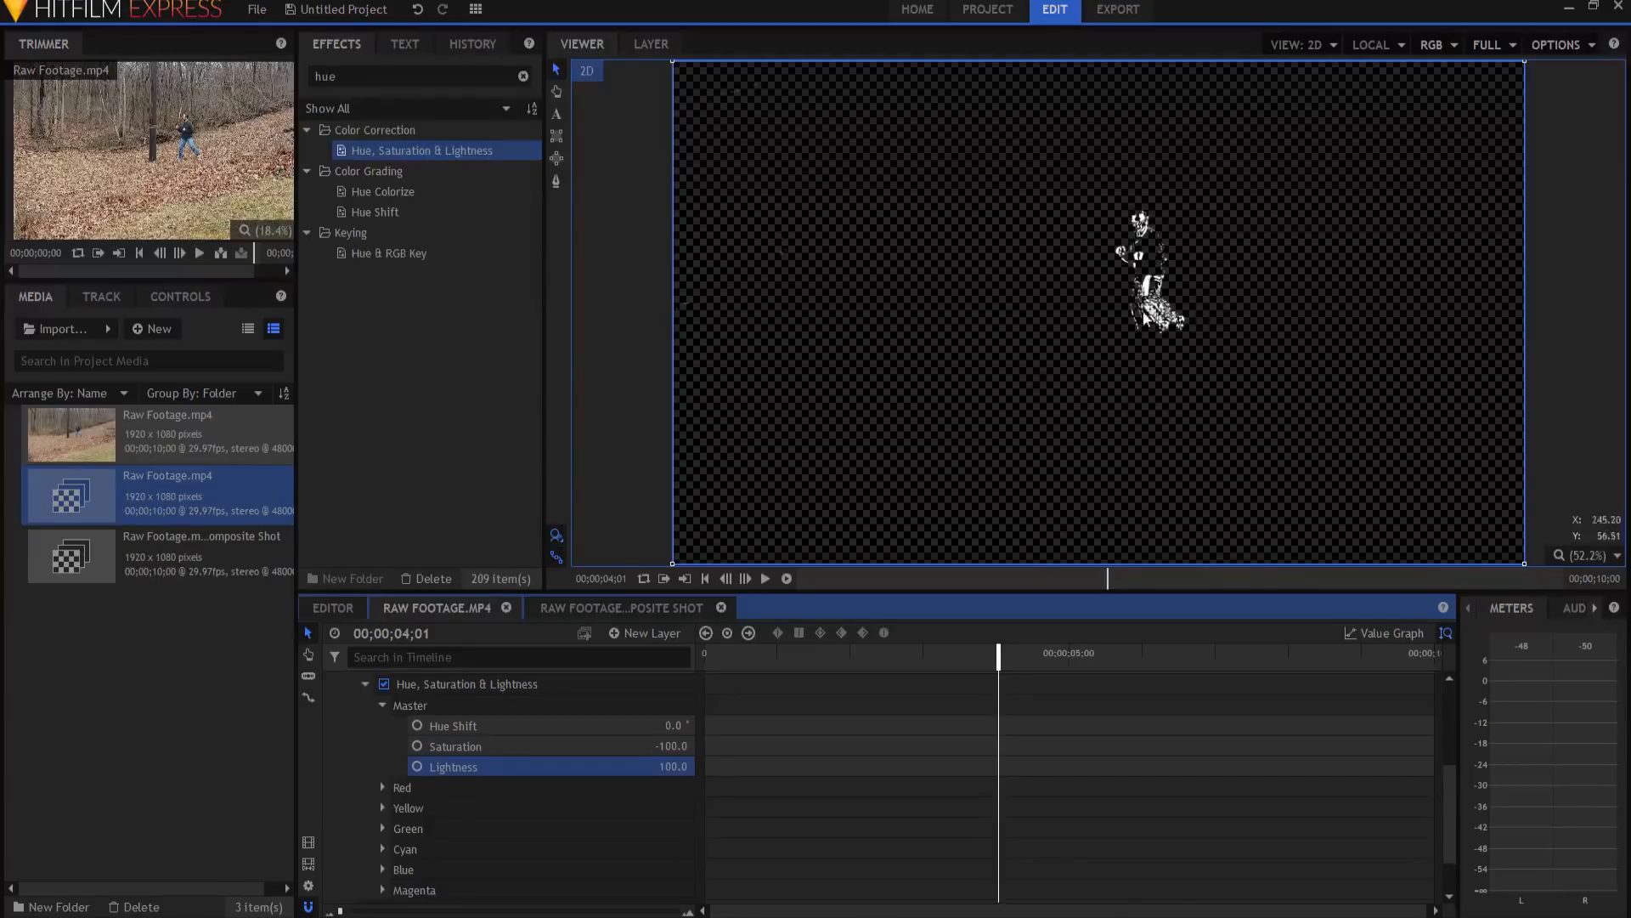
{"action": "mouse_move", "coordinate": [1110, 346]}
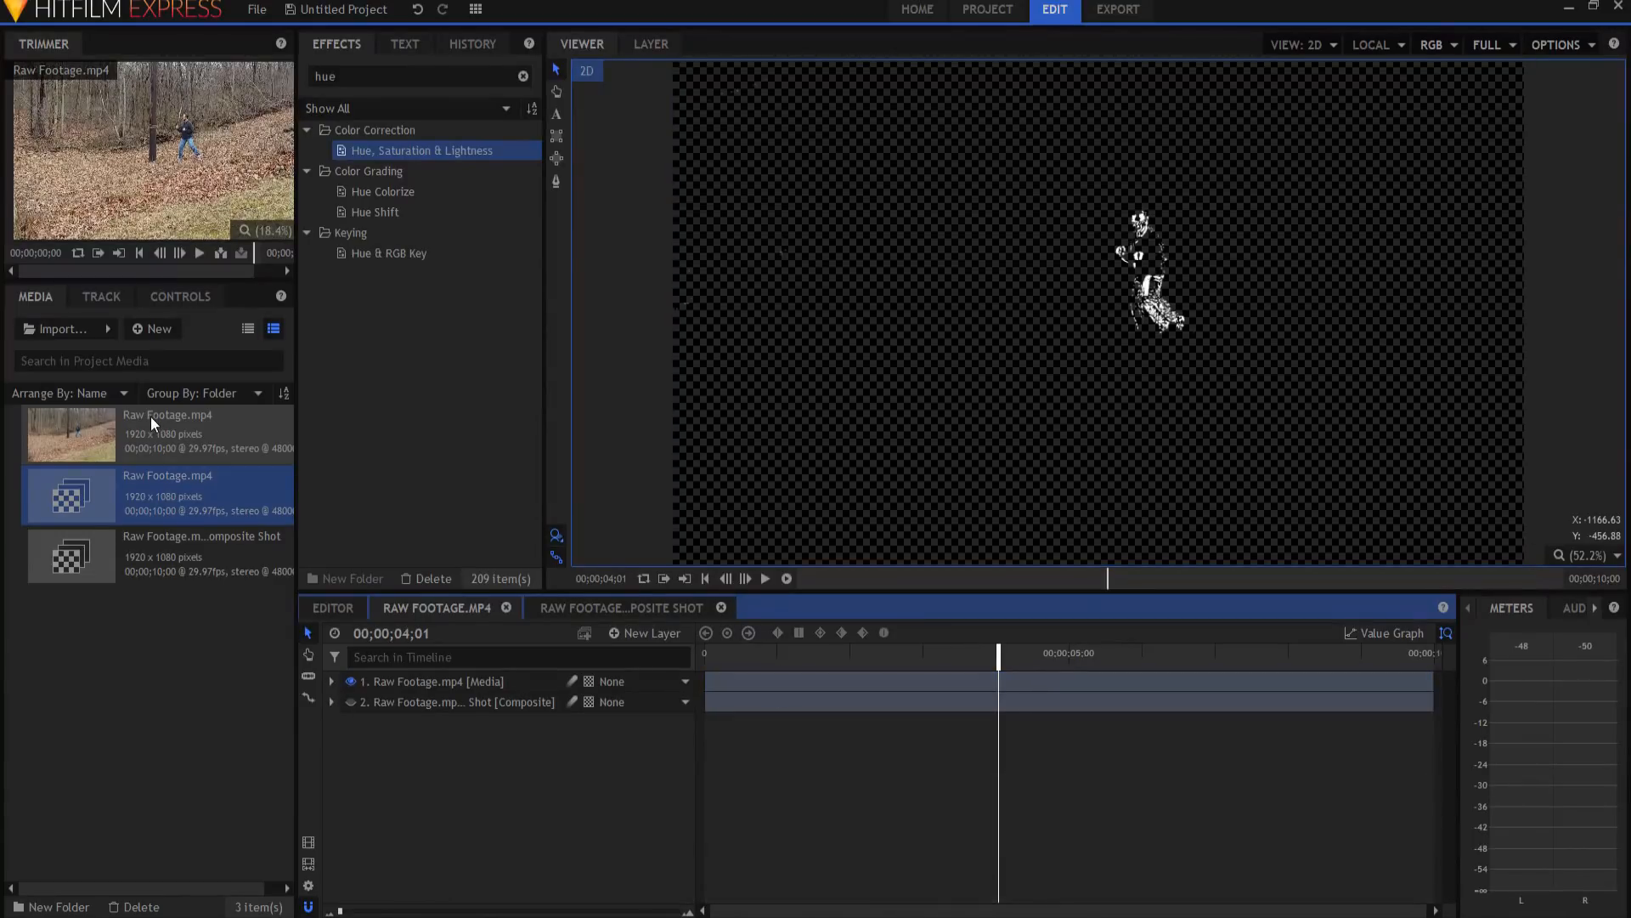
{"action": "mouse_move", "coordinate": [148, 430]}
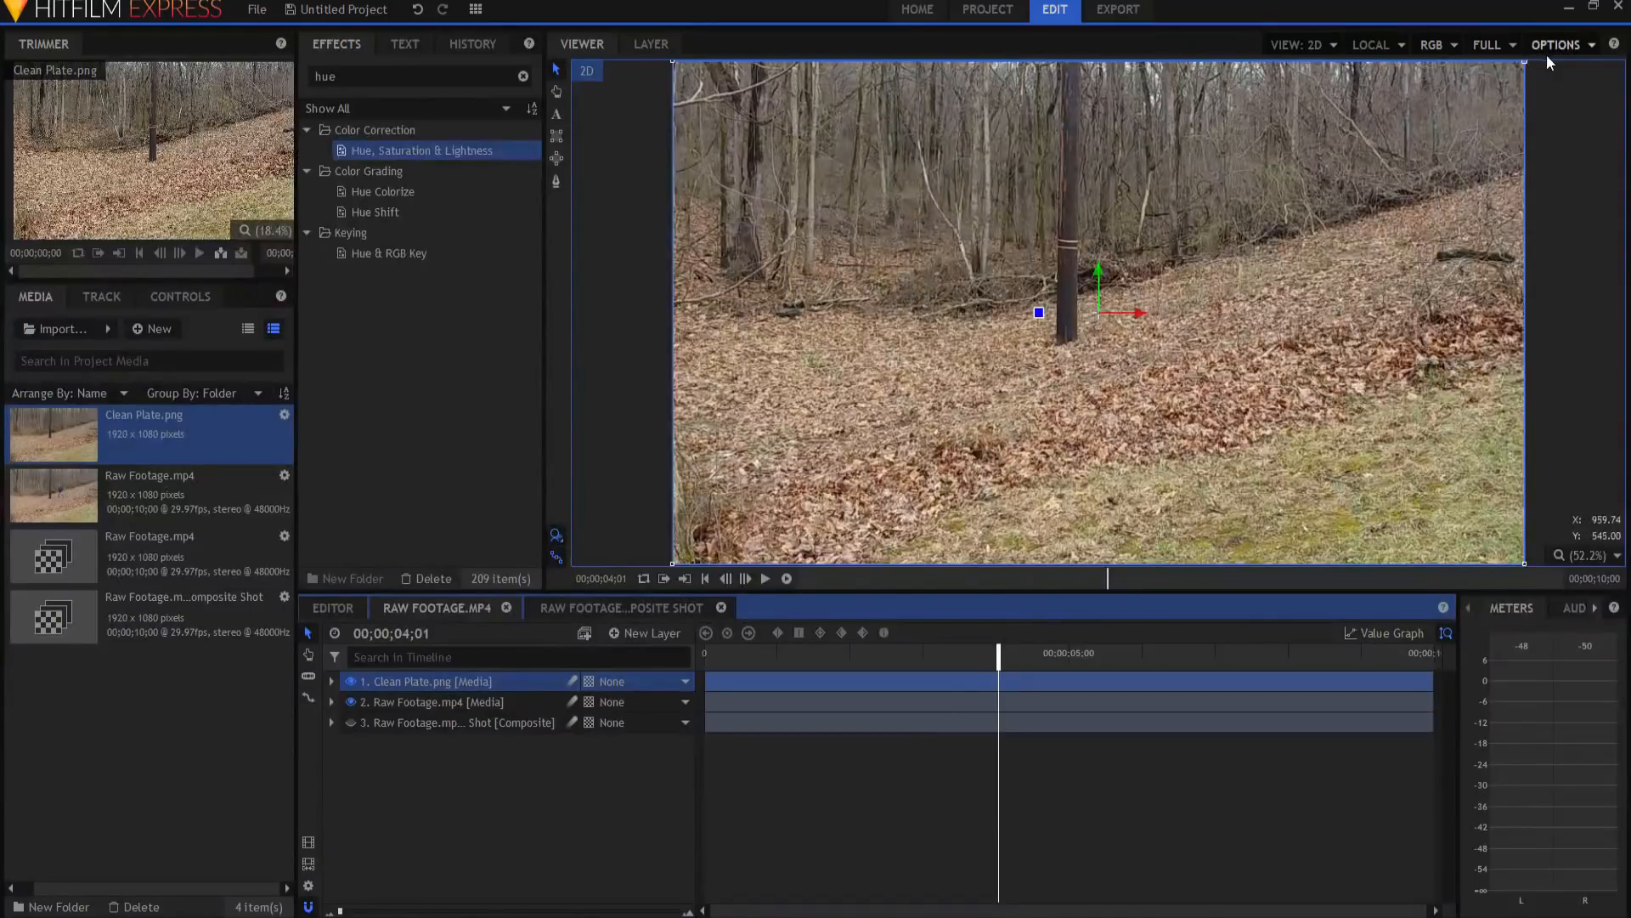
Clear the effects search after placing Clean Plate.png on top
{"action": "left_click", "coordinate": [1558, 44]}
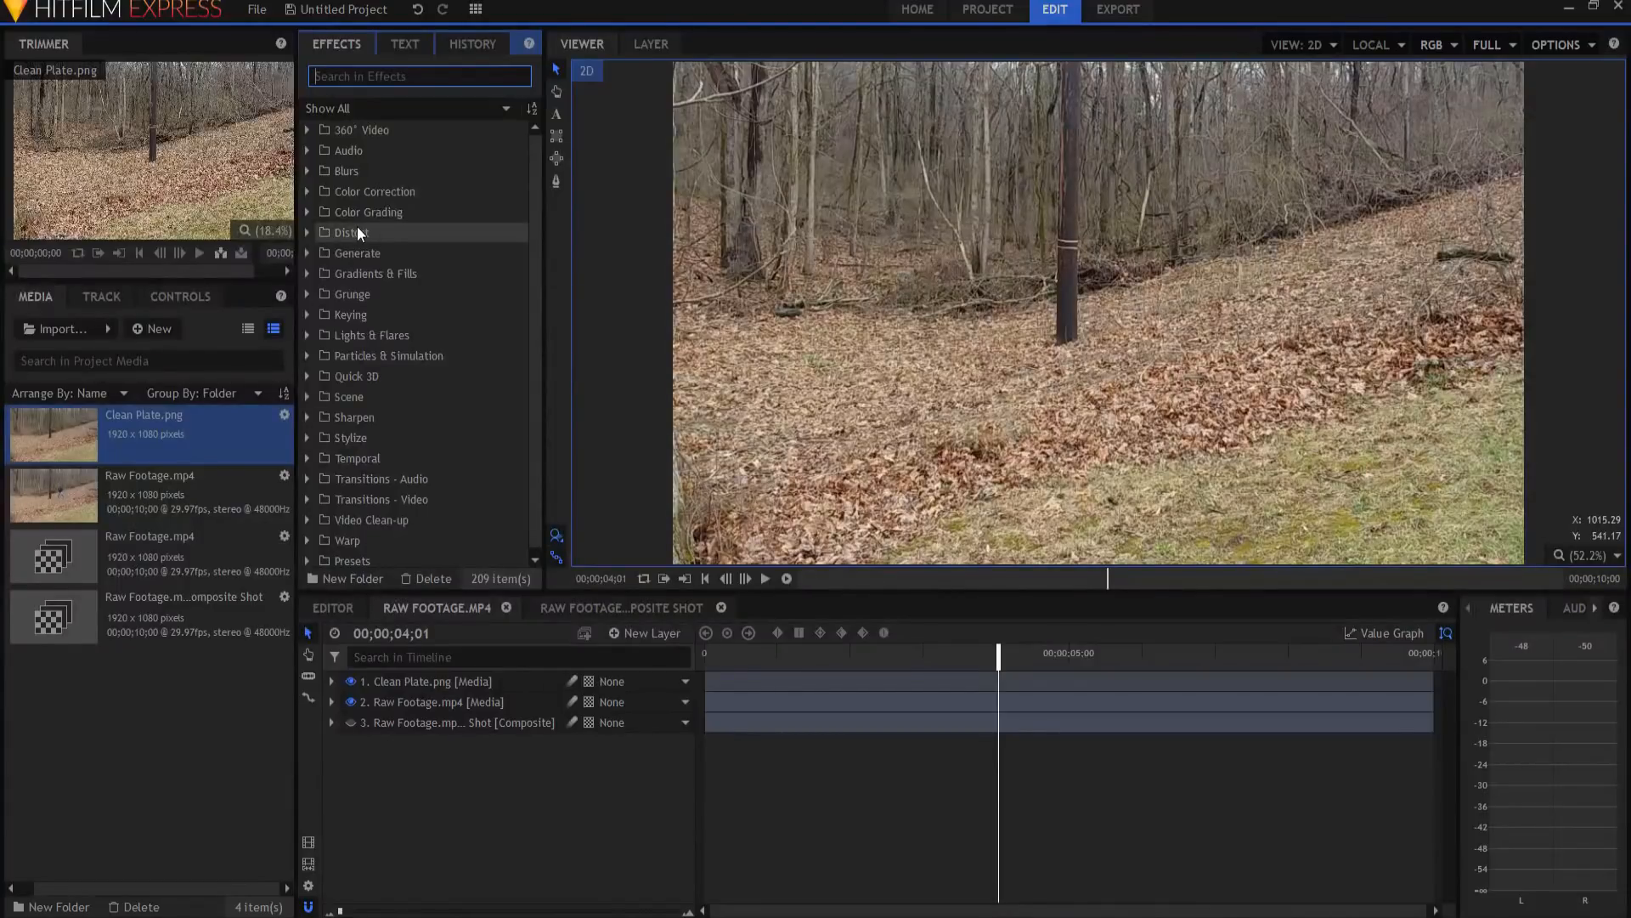
Add Displacement to the Clean Plate layer, sourced from the Raw Footage.mp4 layer
{"action": "type", "text": "displ"}
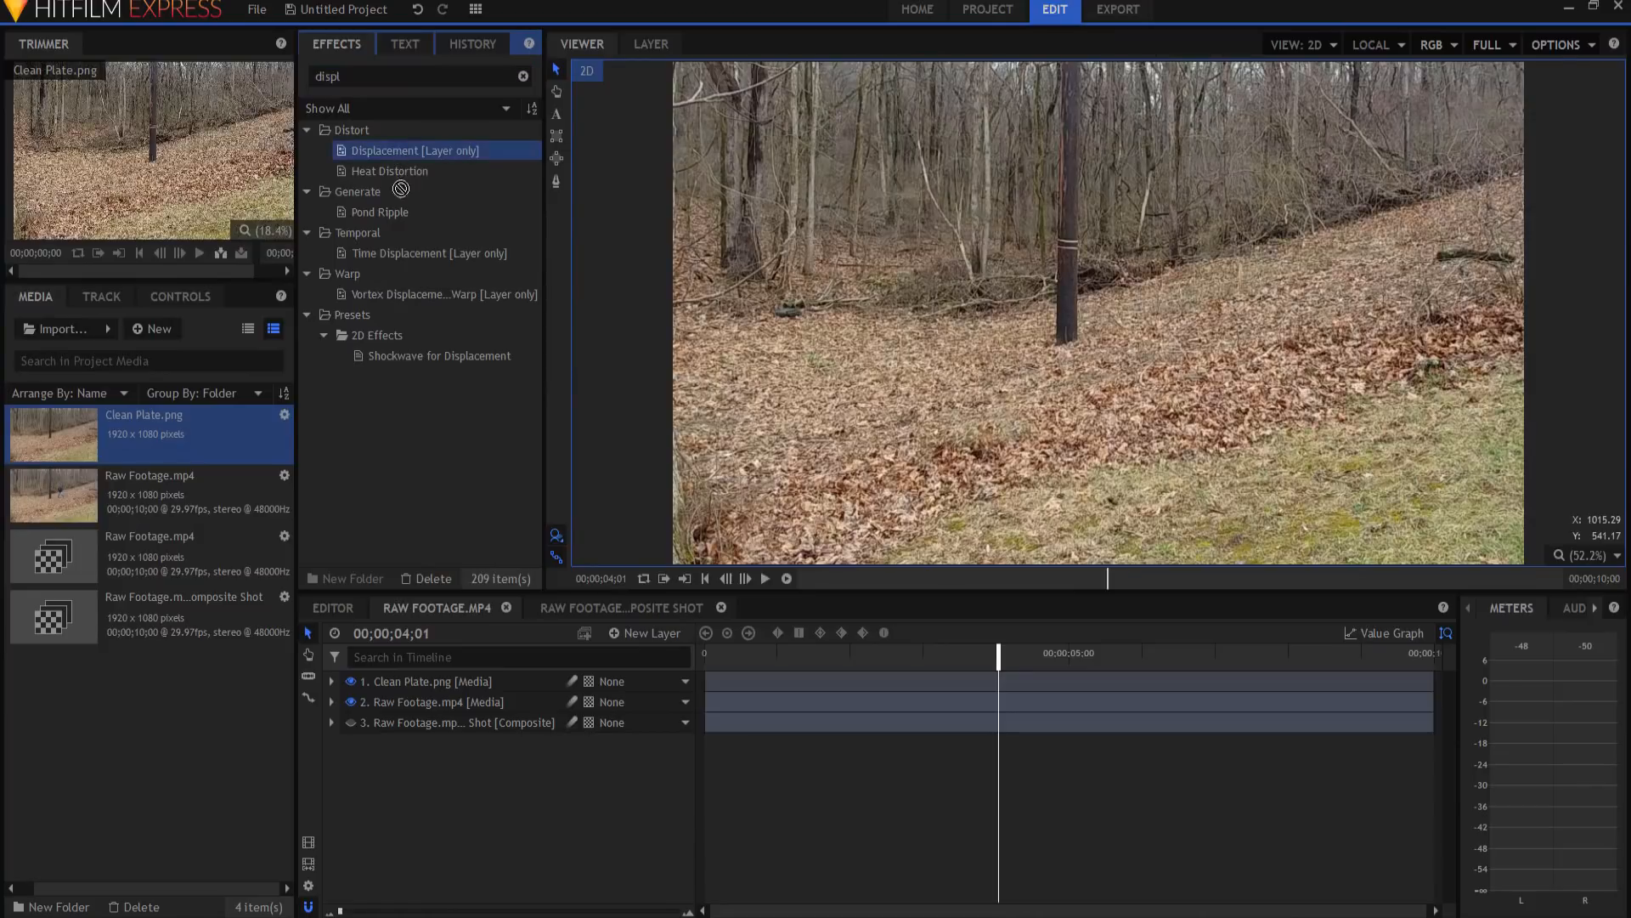
{"action": "left_click", "coordinate": [332, 682]}
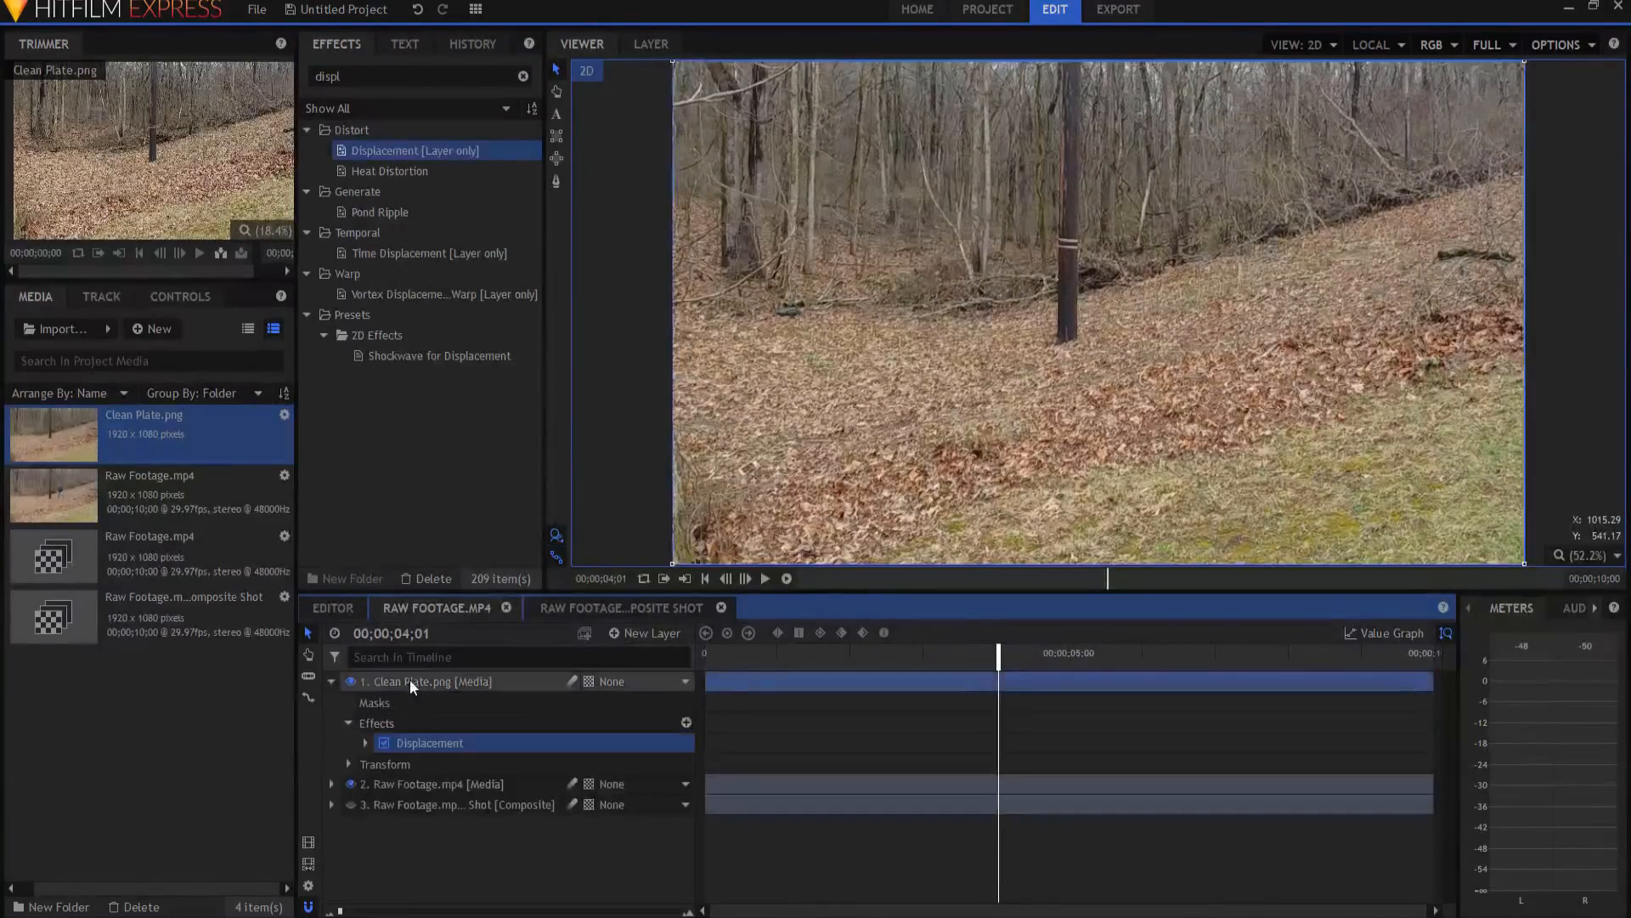
{"action": "left_click", "coordinate": [366, 742]}
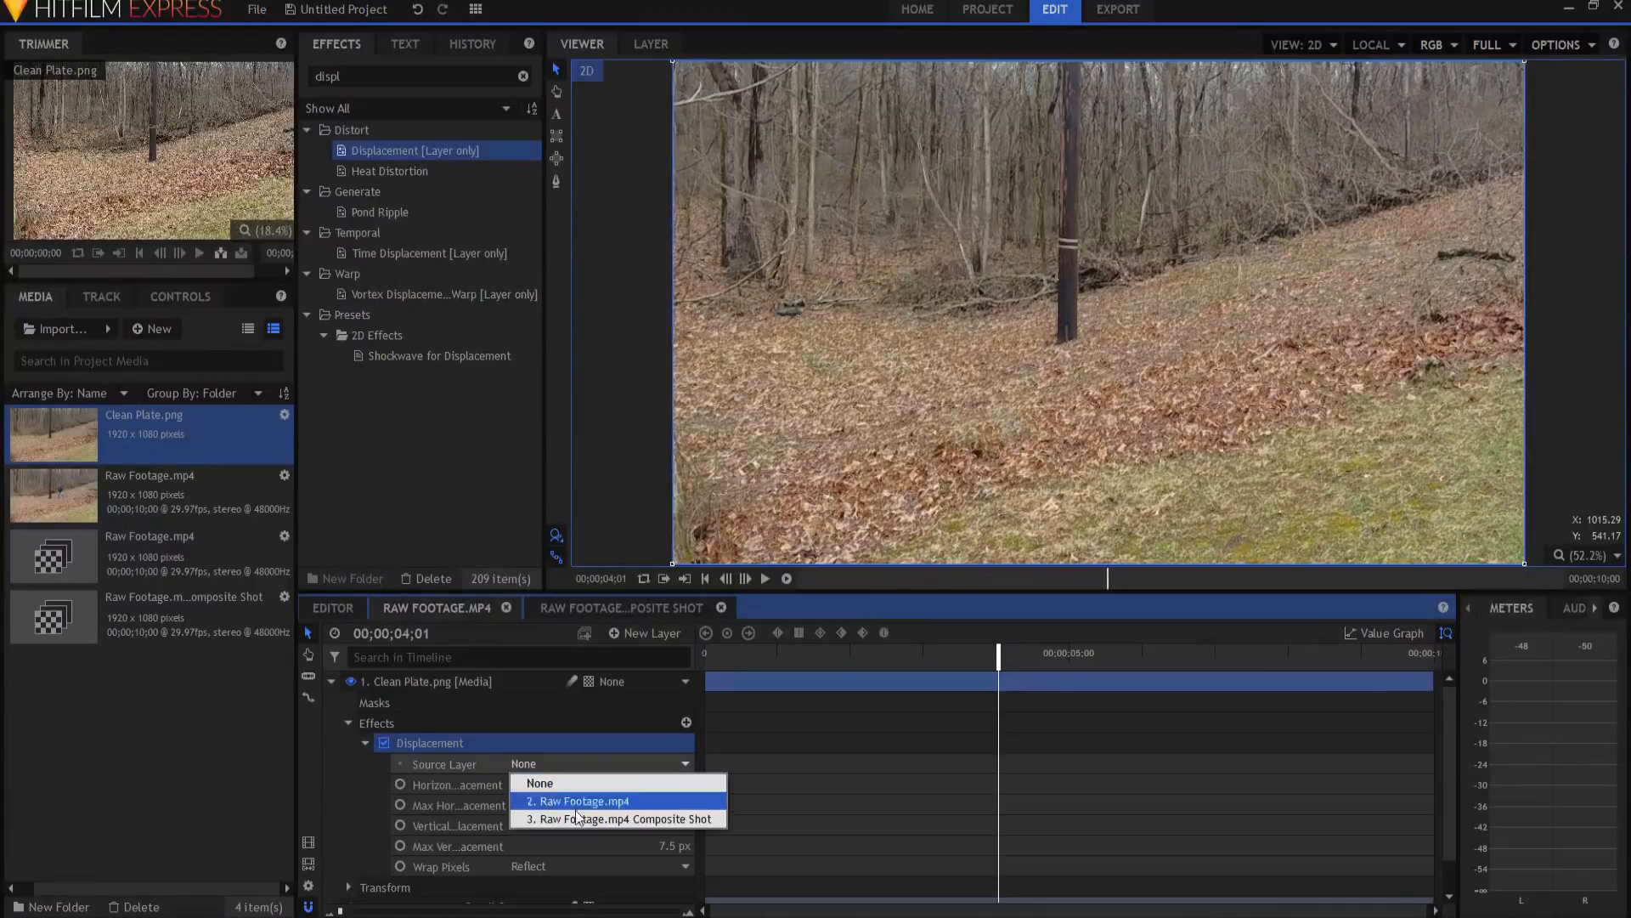
{"action": "left_click", "coordinate": [579, 801]}
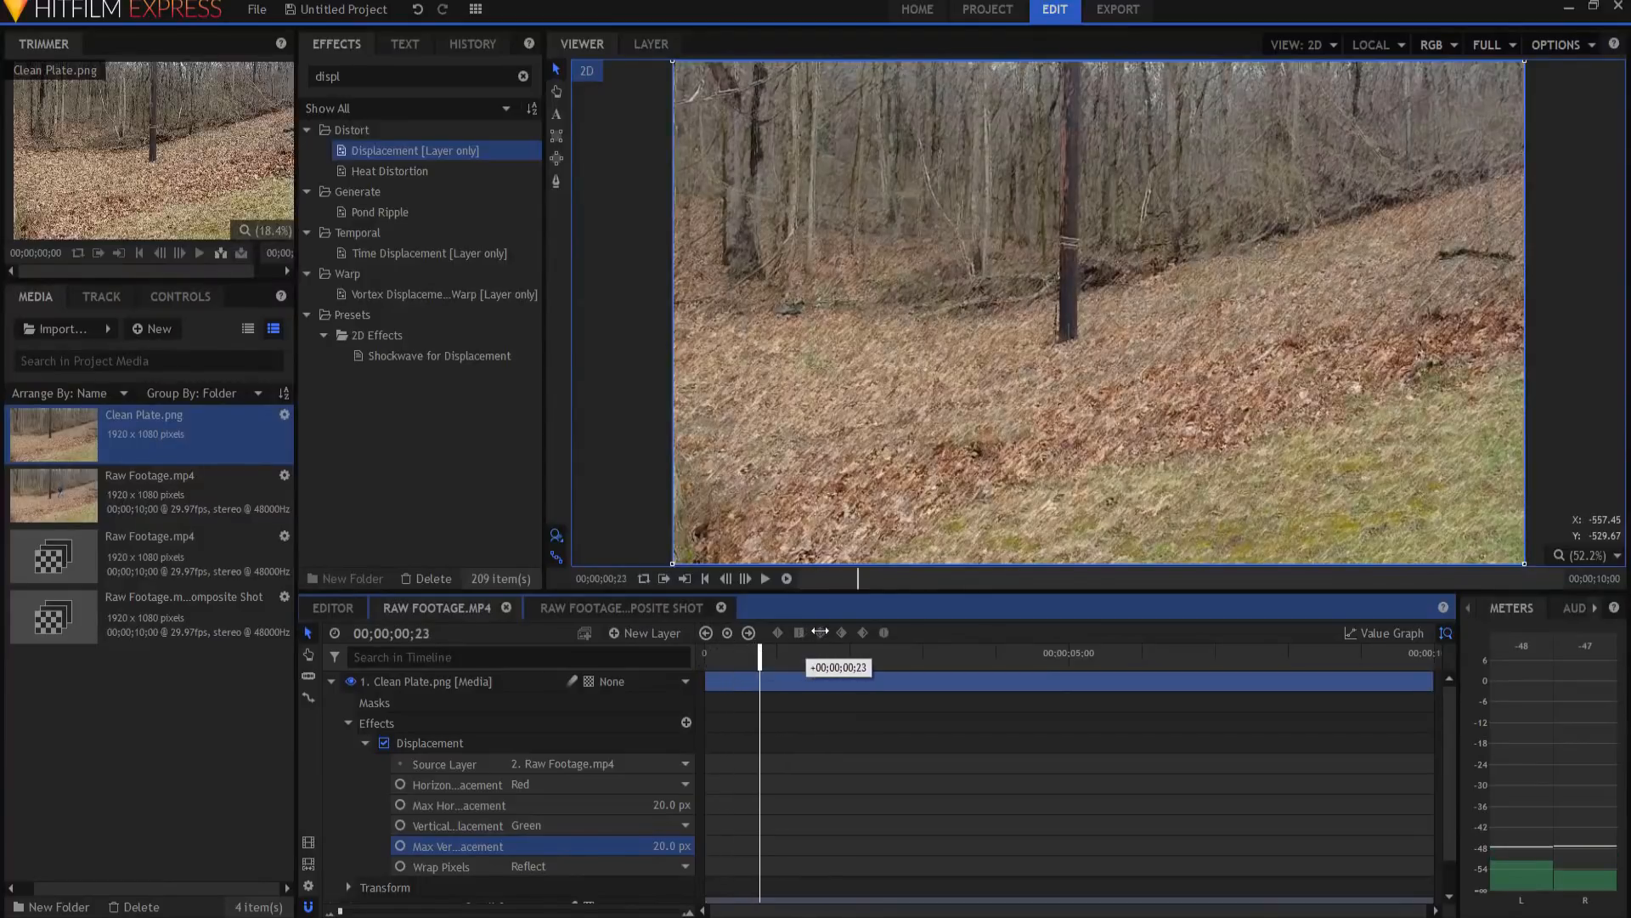
{"action": "left_click_drag", "start_coordinate": [761, 666], "coordinate": [872, 666]}
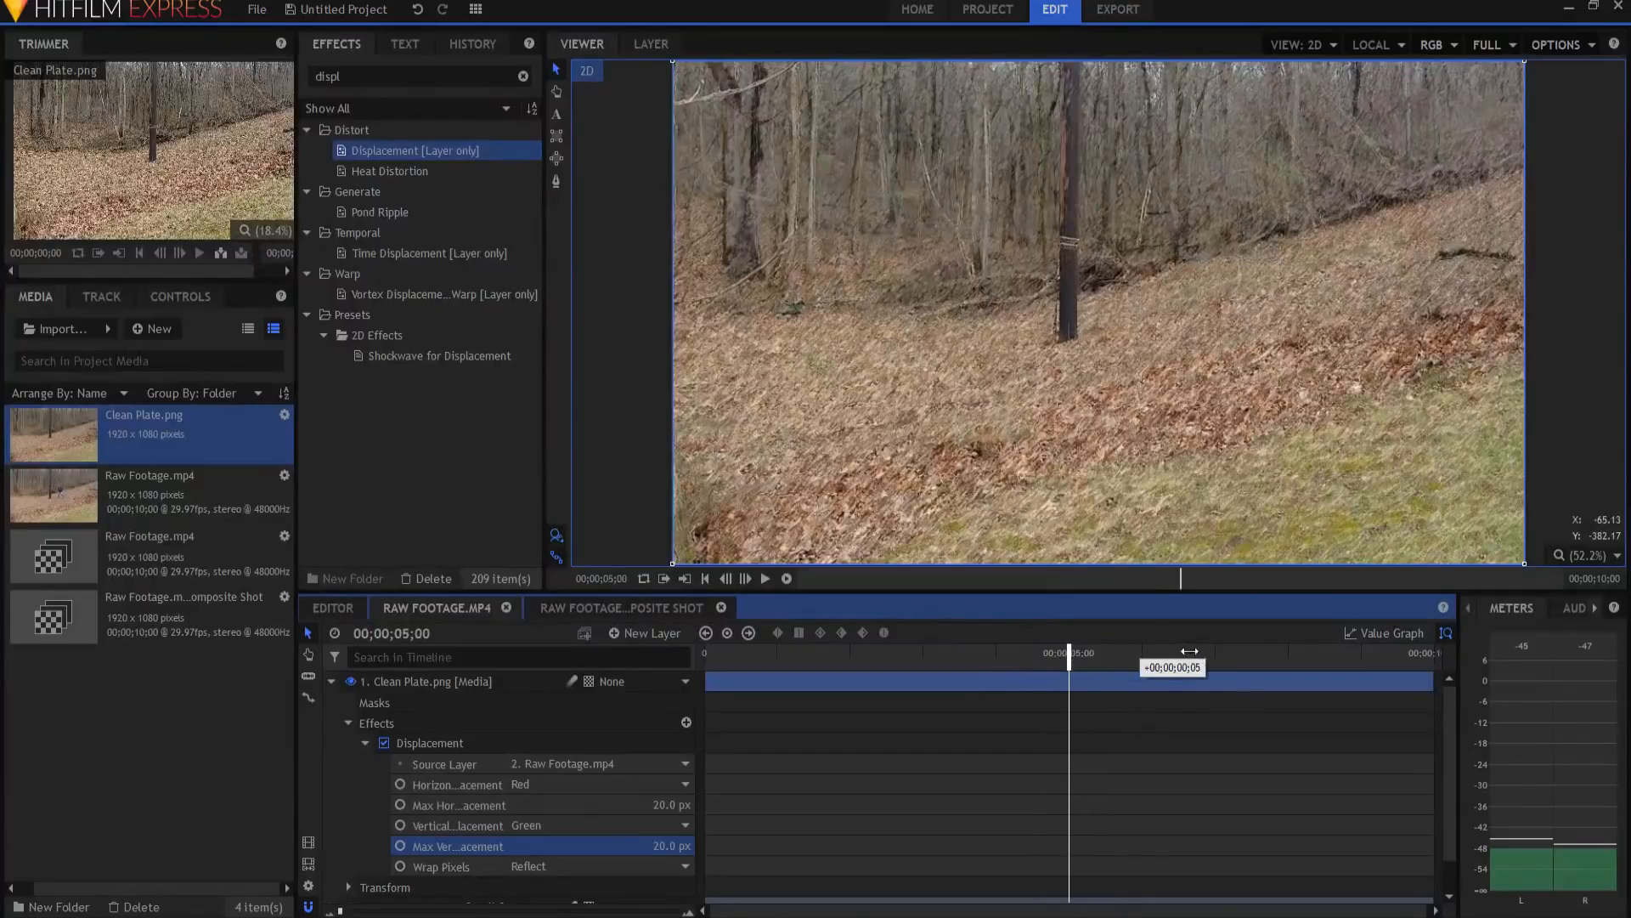
{"action": "left_click_drag", "start_coordinate": [1071, 653], "coordinate": [1248, 653]}
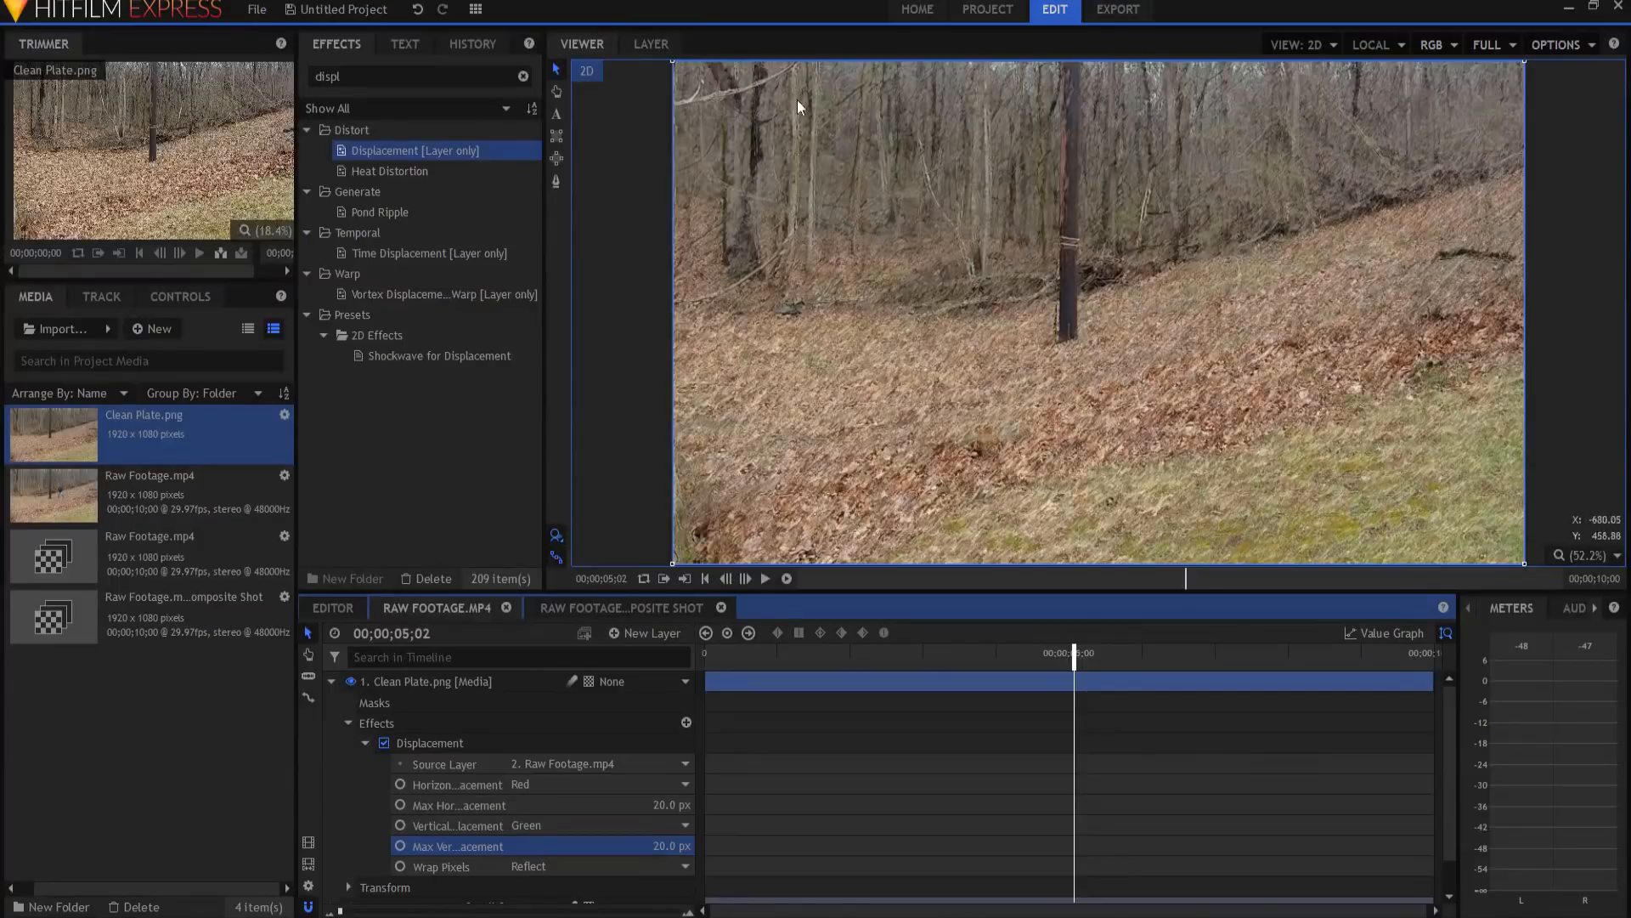
{"action": "mouse_move", "coordinate": [734, 184]}
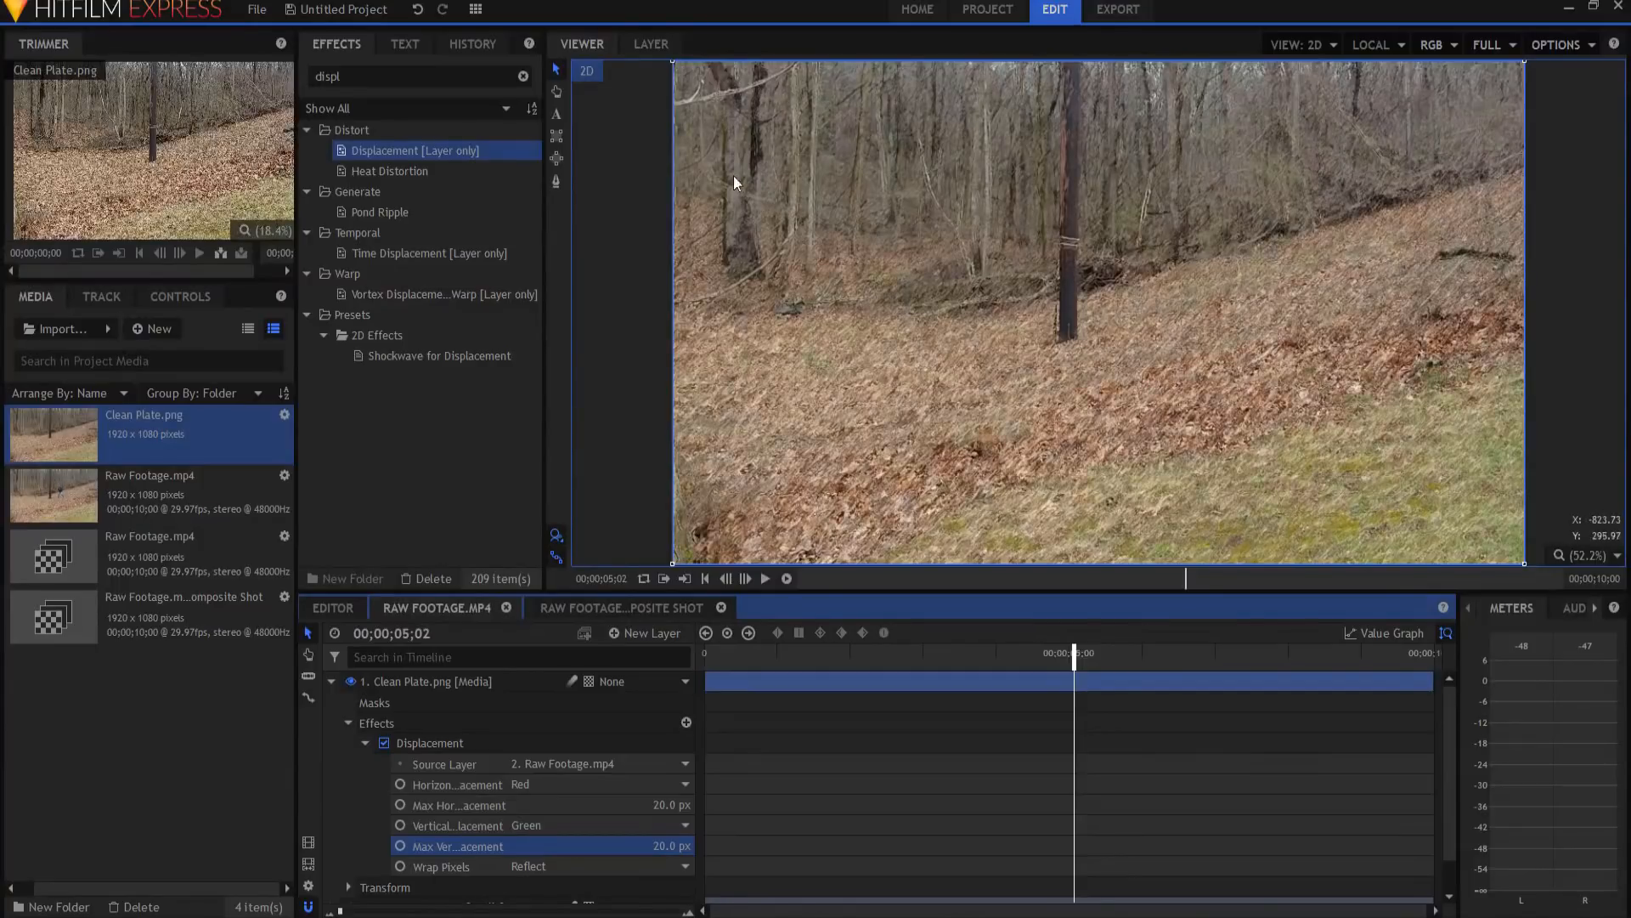